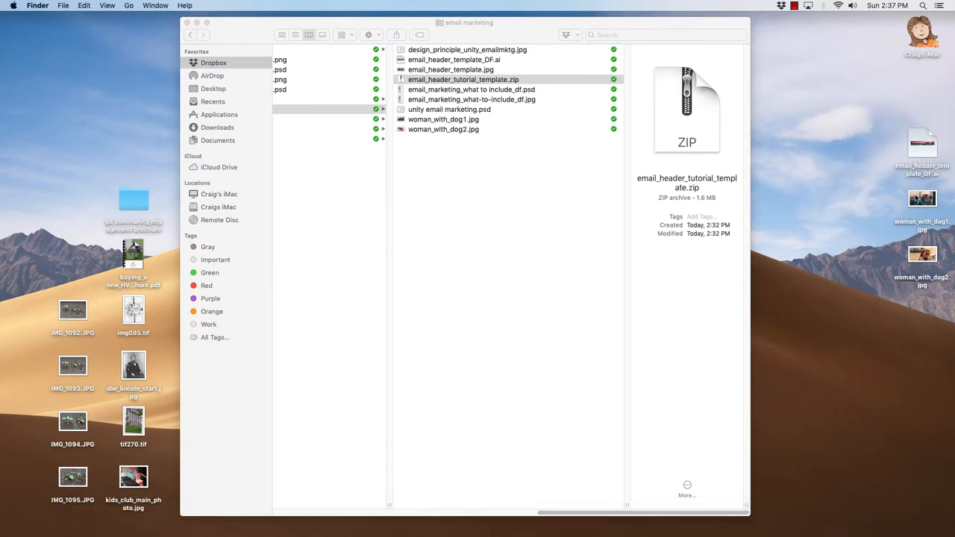
{"action": "mouse_move", "coordinate": [902, 218]}
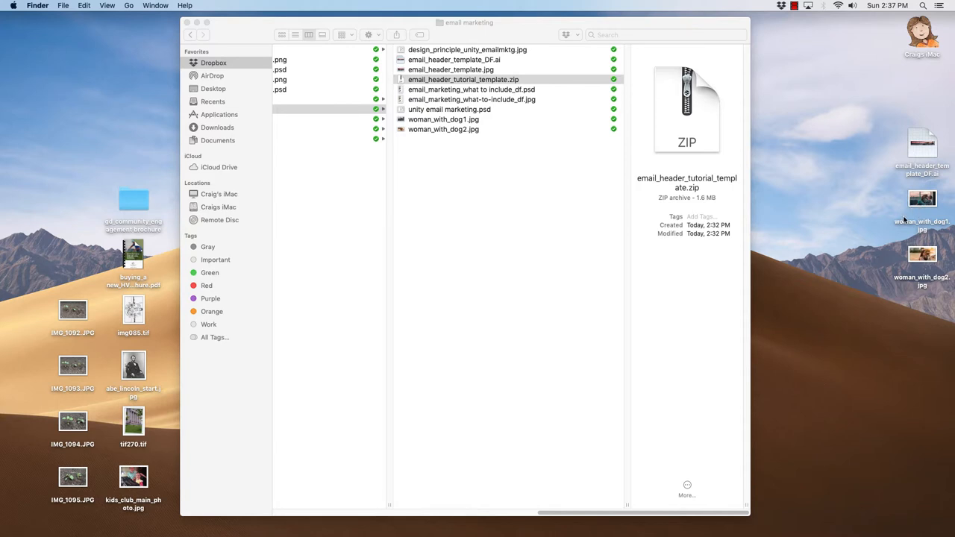
{"action": "mouse_move", "coordinate": [857, 164]}
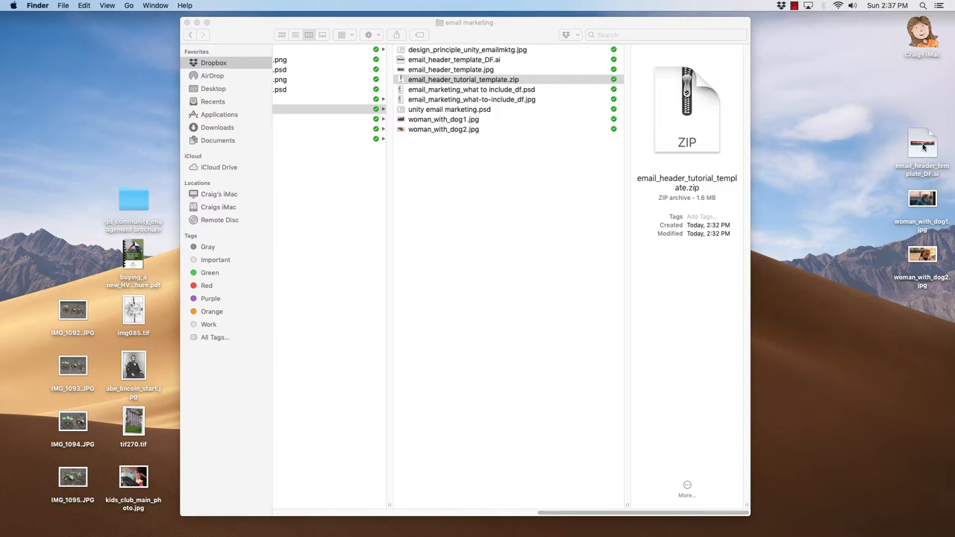
- Open email_header_template_DF.ai from the Finder email marketing folder in Illustrator
{"action": "double_click", "coordinate": [922, 146]}
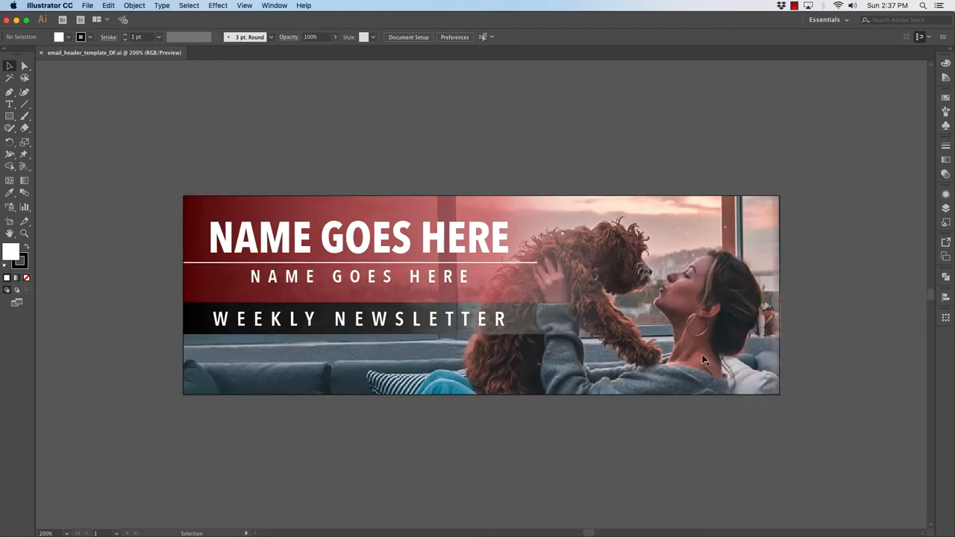
- Select the woman-and-dog background photo behind the header text with the Selection tool
{"action": "left_click", "coordinate": [10, 221]}
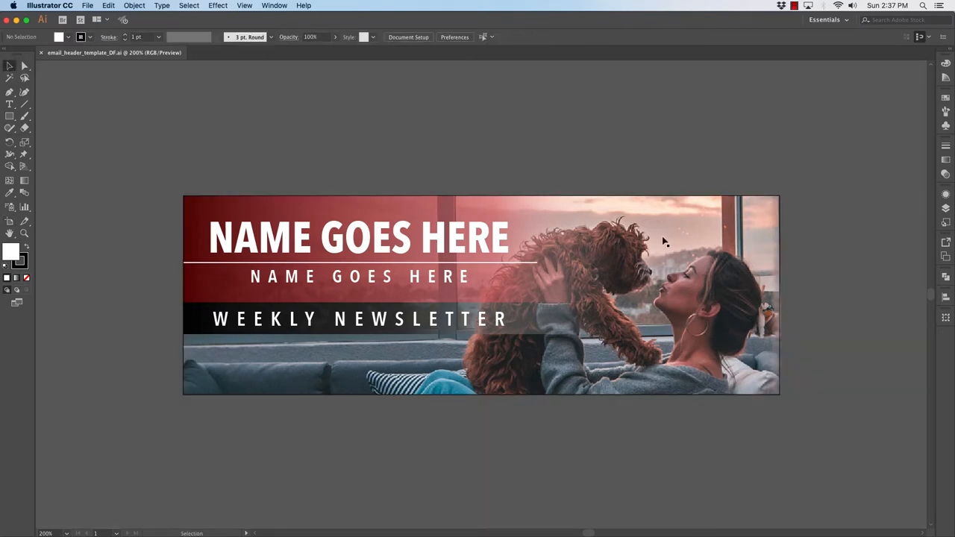
{"action": "mouse_move", "coordinate": [717, 304]}
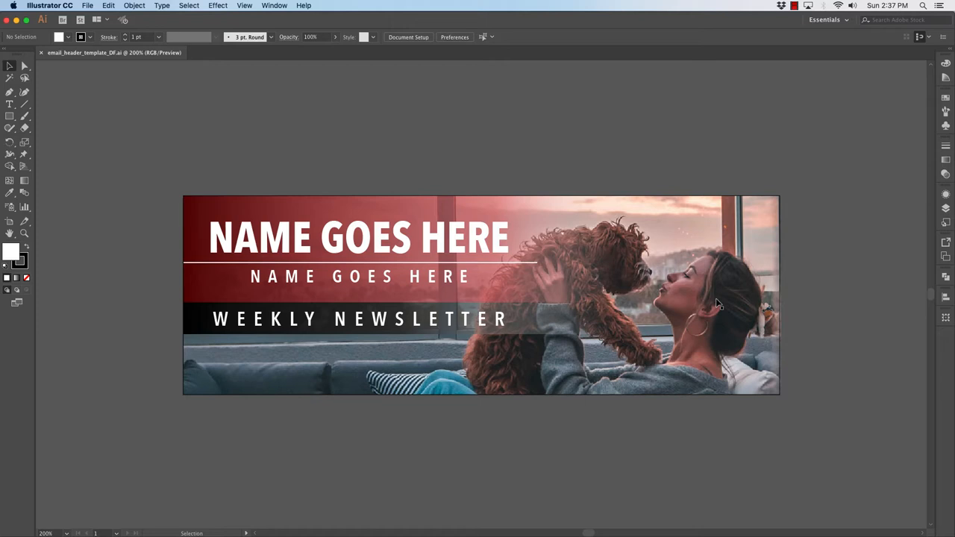
{"action": "mouse_move", "coordinate": [758, 215]}
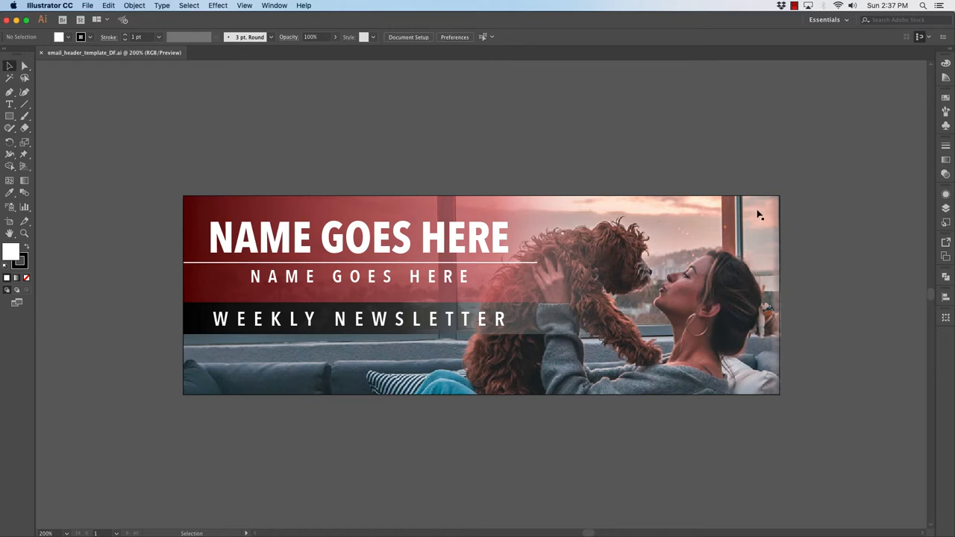
{"action": "left_click", "coordinate": [481, 295]}
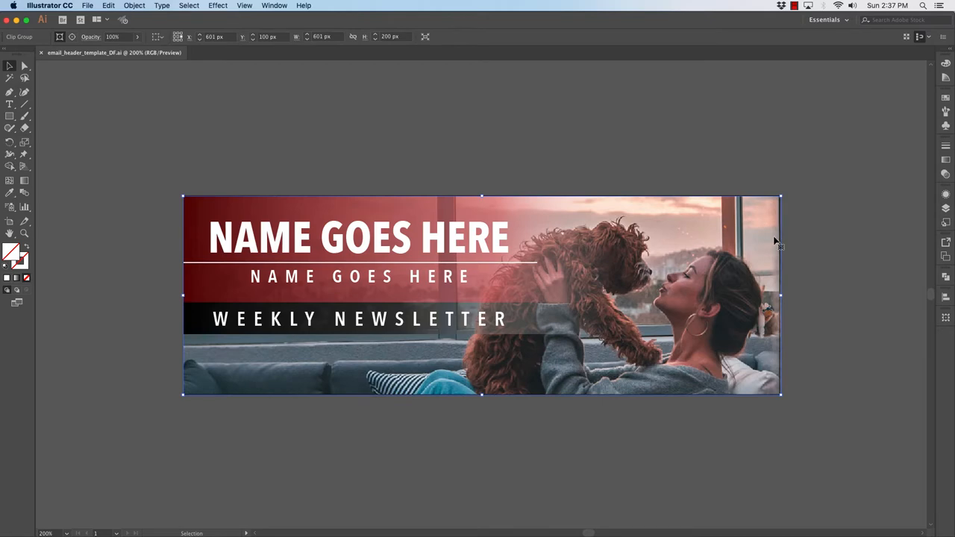
{"action": "mouse_move", "coordinate": [268, 6]}
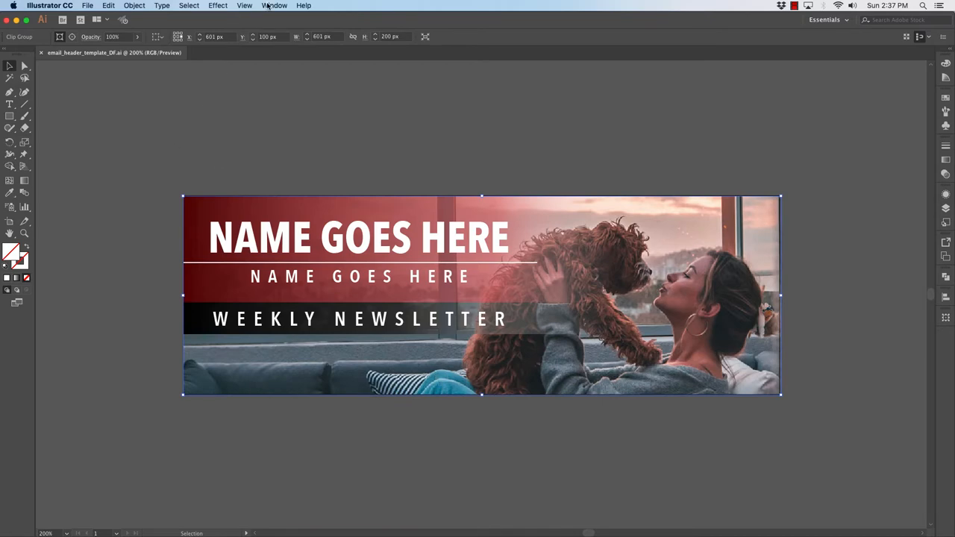
- Relink the background photo to woman_with_dog2.jpg via the Links panel and confirm its Move adjustment
{"action": "left_click", "coordinate": [274, 6]}
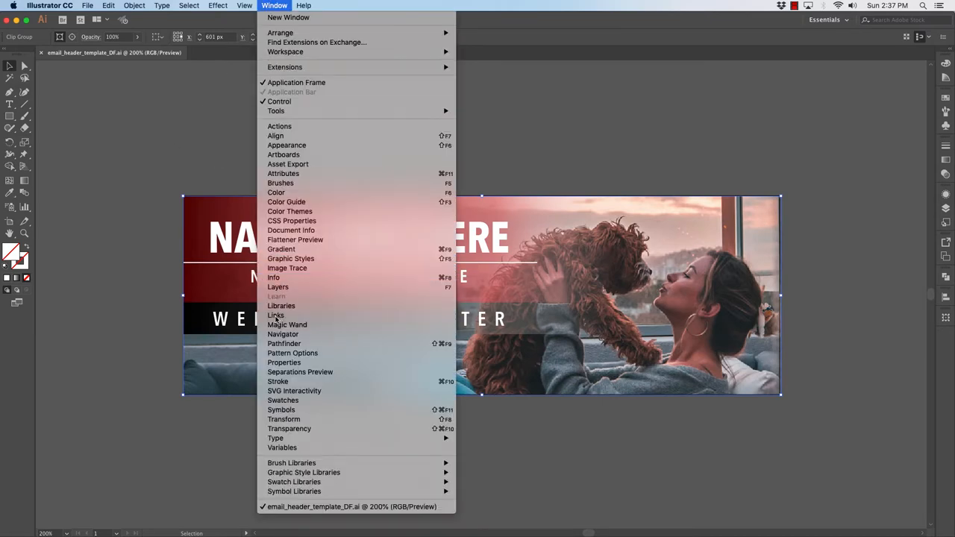
{"action": "left_click", "coordinate": [275, 314]}
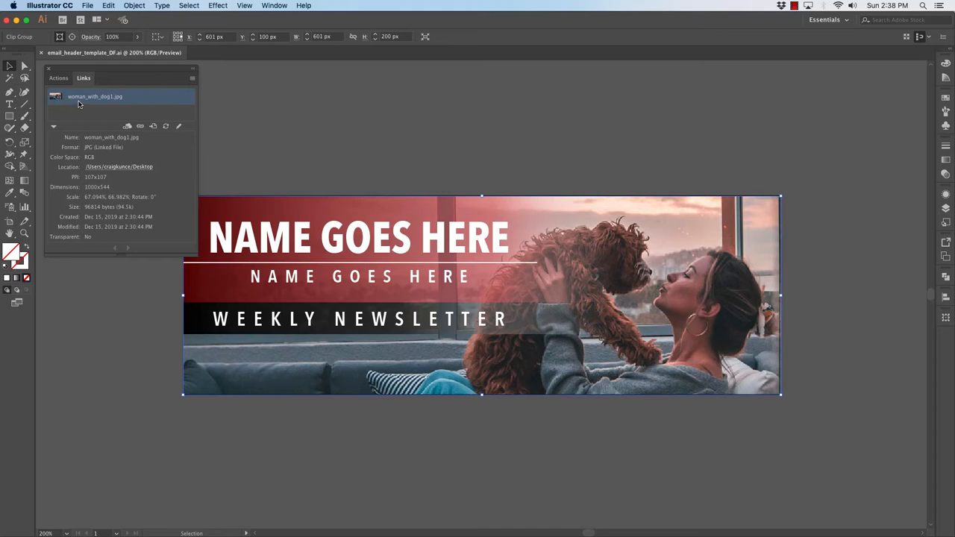
{"action": "mouse_move", "coordinate": [112, 101]}
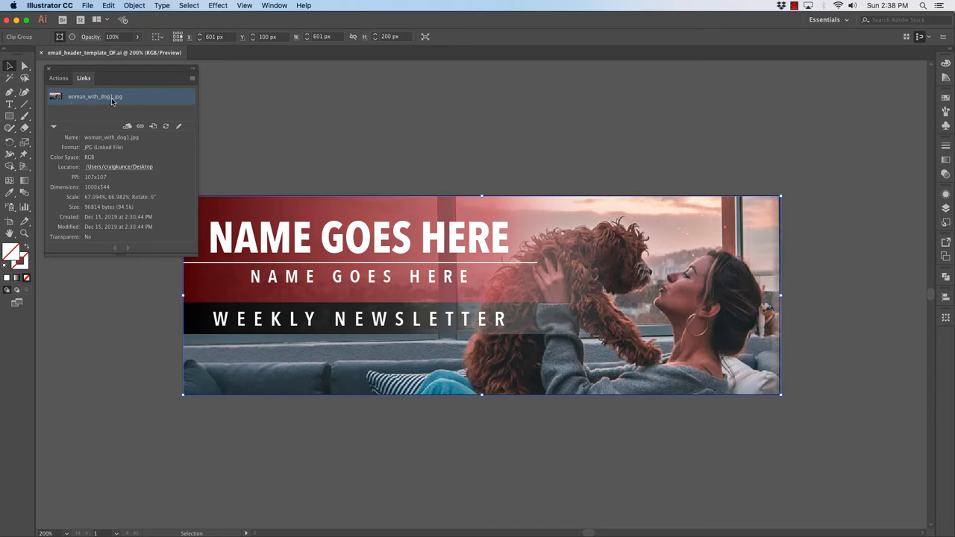
{"action": "mouse_move", "coordinate": [113, 103]}
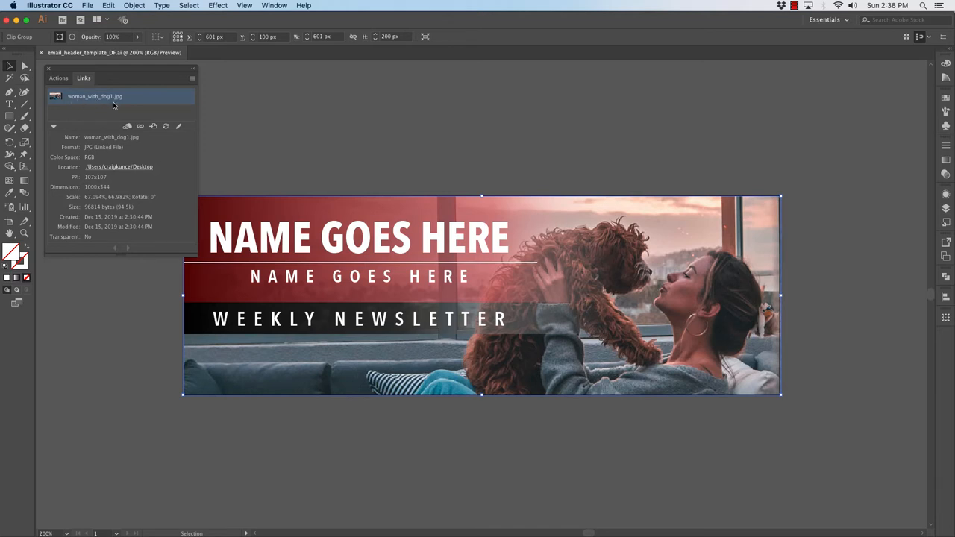
{"action": "mouse_move", "coordinate": [140, 125]}
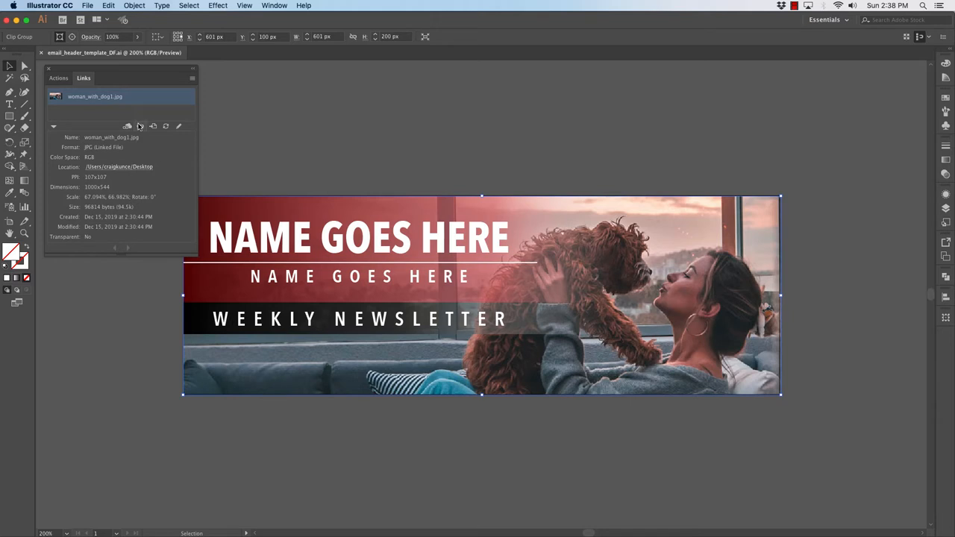
{"action": "mouse_move", "coordinate": [140, 125]}
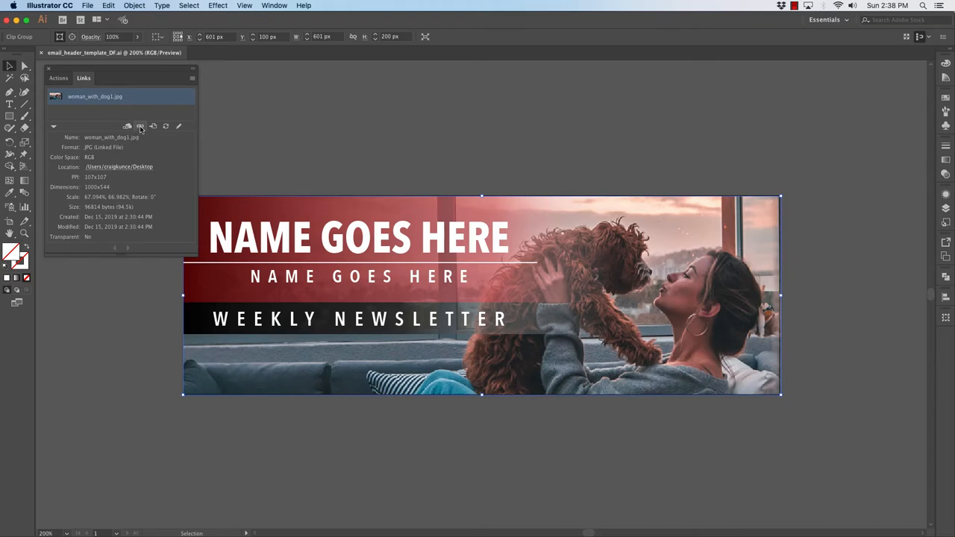
{"action": "mouse_move", "coordinate": [140, 125]}
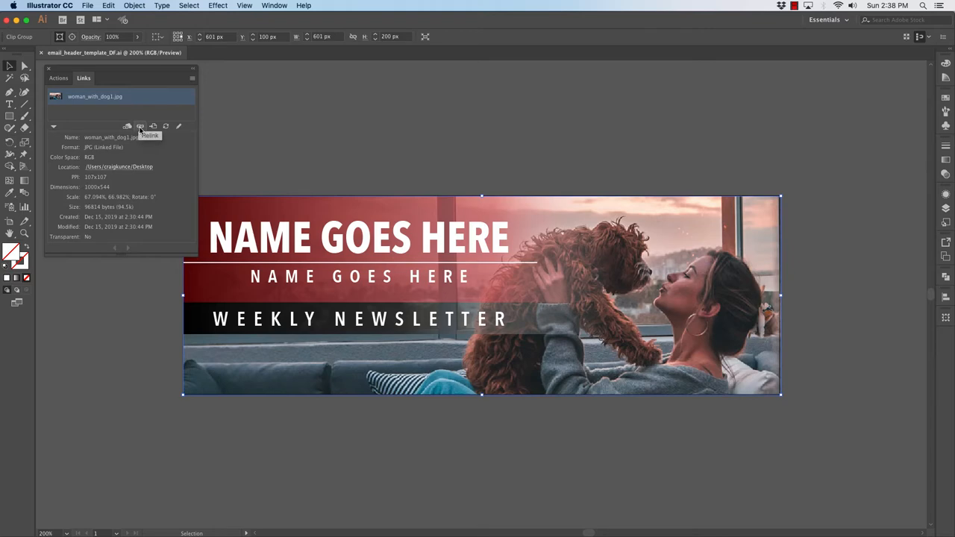
{"action": "left_click", "coordinate": [141, 126]}
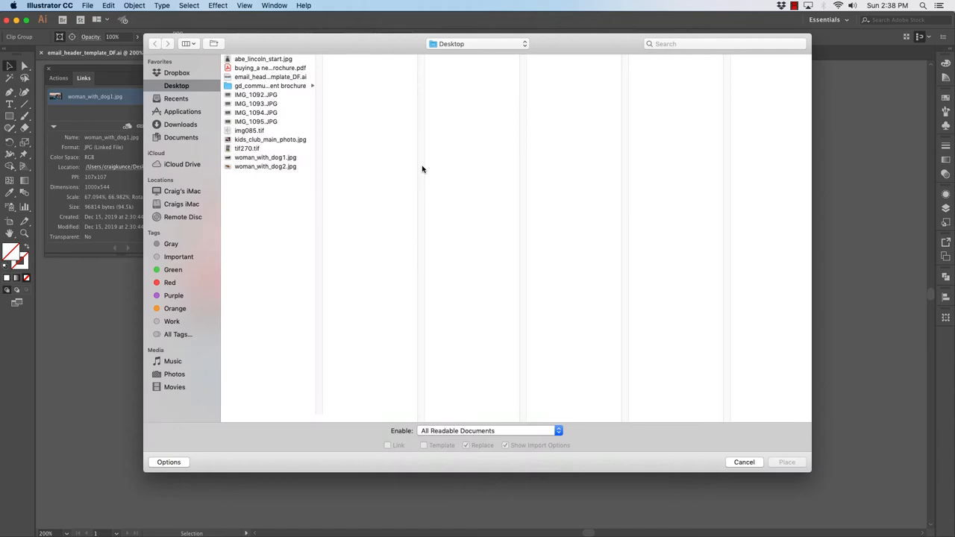
{"action": "mouse_move", "coordinate": [251, 173]}
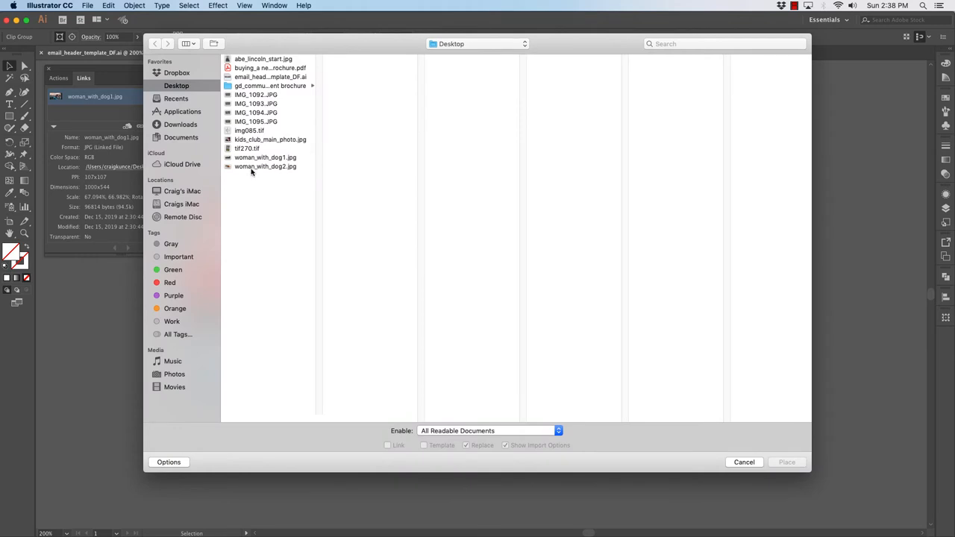
{"action": "left_click", "coordinate": [266, 166]}
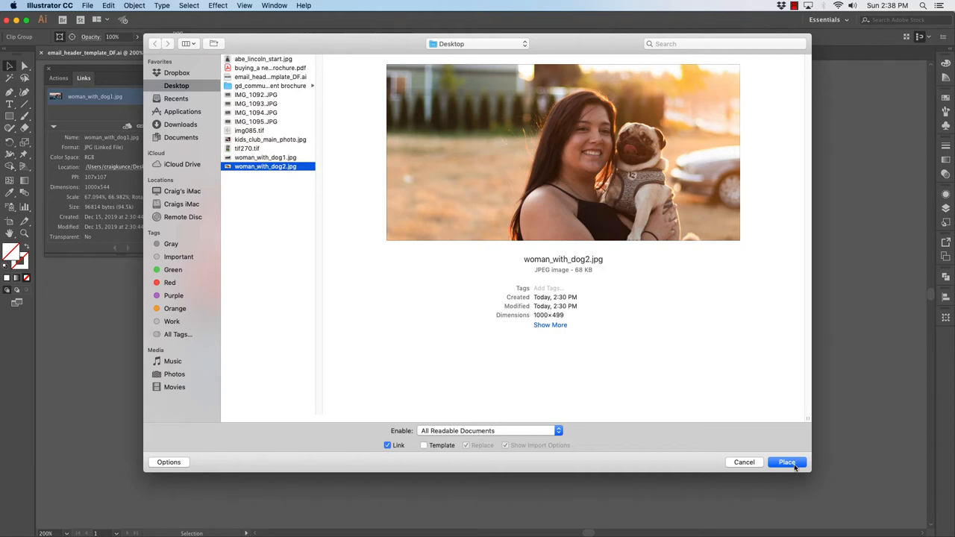
{"action": "left_click", "coordinate": [786, 462]}
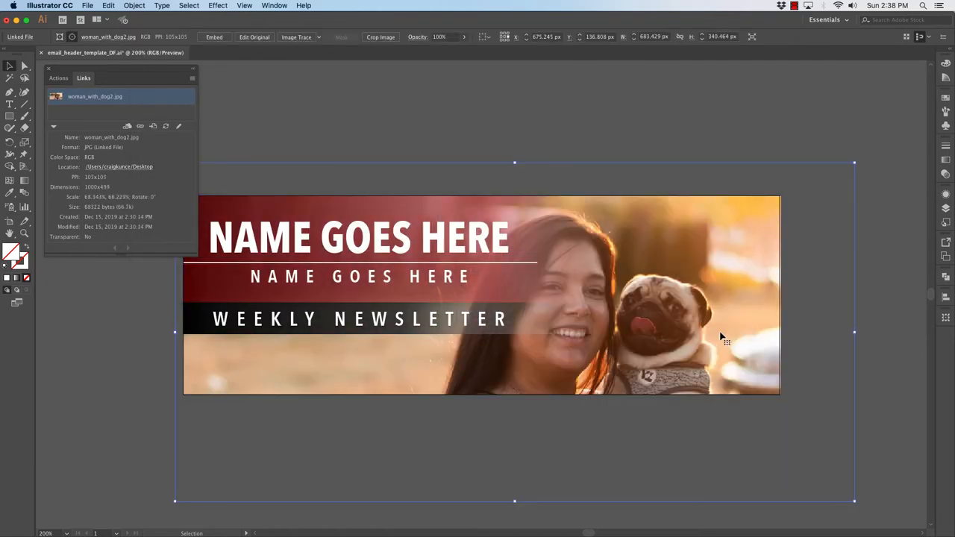
{"action": "mouse_move", "coordinate": [692, 261]}
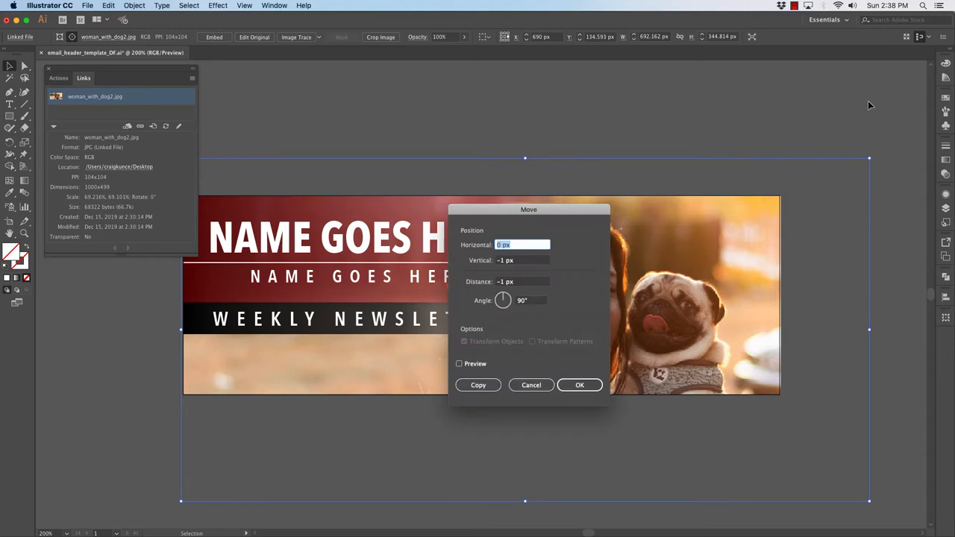
{"action": "left_click", "coordinate": [579, 385]}
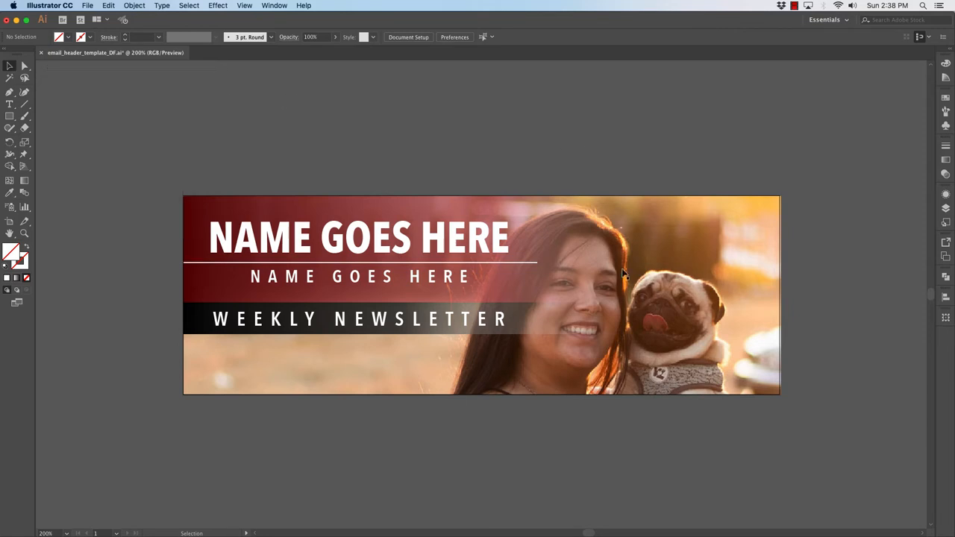
{"action": "mouse_move", "coordinate": [758, 313]}
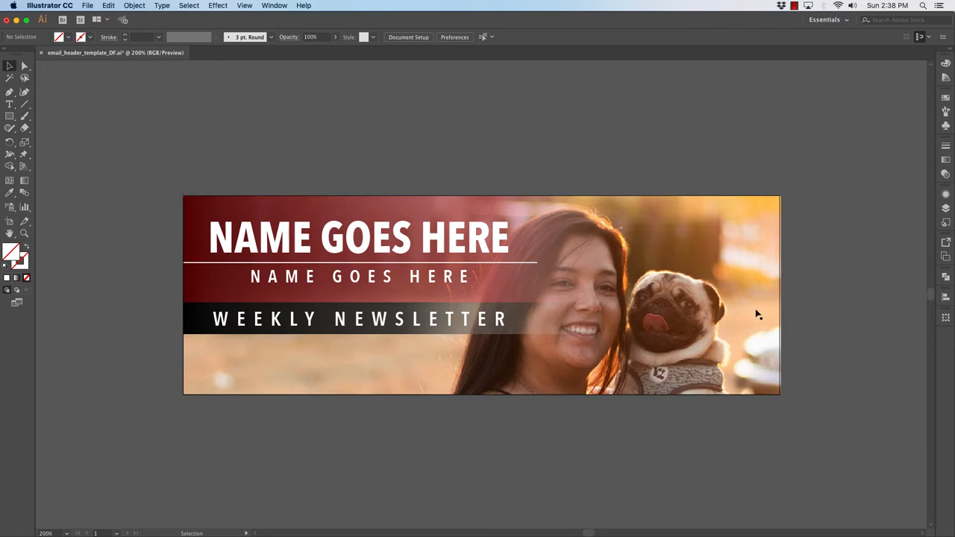
{"action": "mouse_move", "coordinate": [740, 268]}
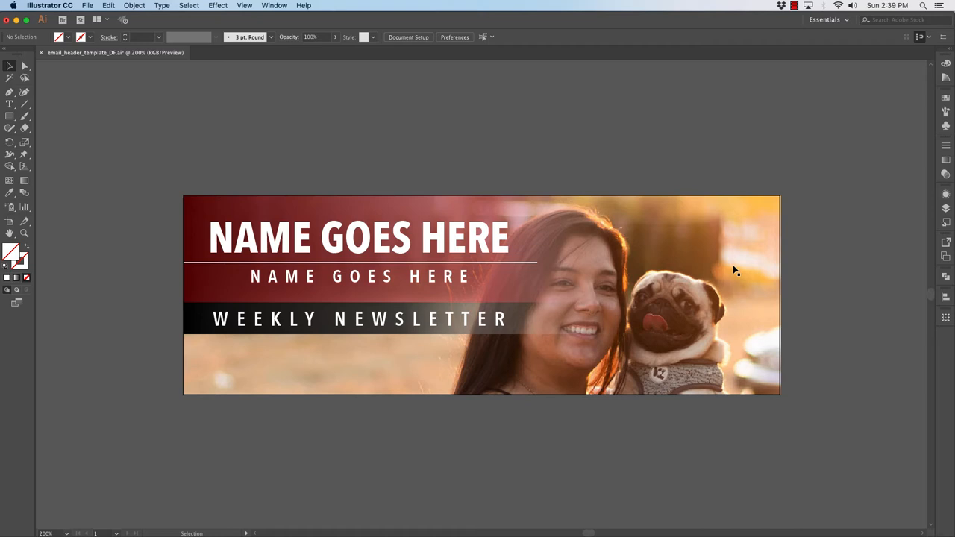
{"action": "mouse_move", "coordinate": [337, 251]}
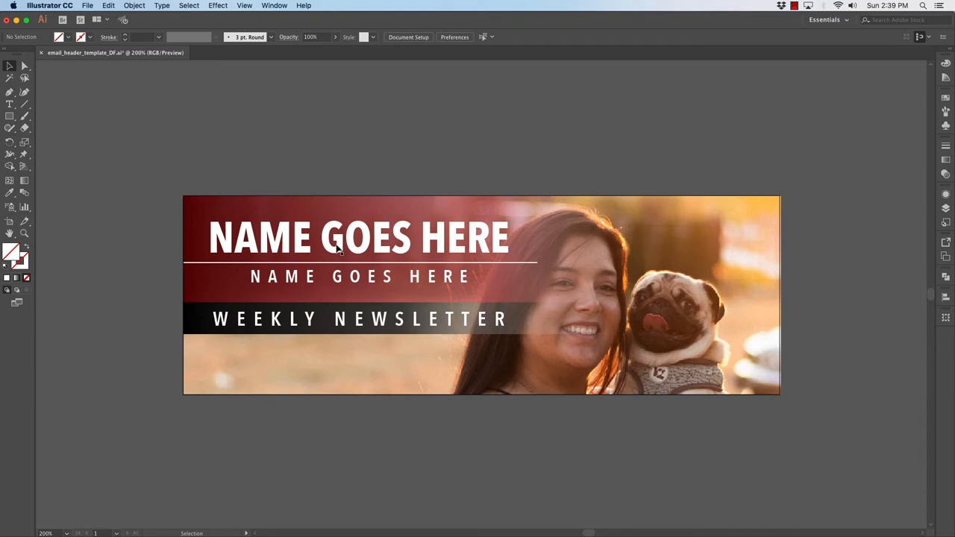
- Retype the headline placeholder as CRAIG'S DOGS with selection highlighting visible
{"action": "left_click", "coordinate": [358, 237]}
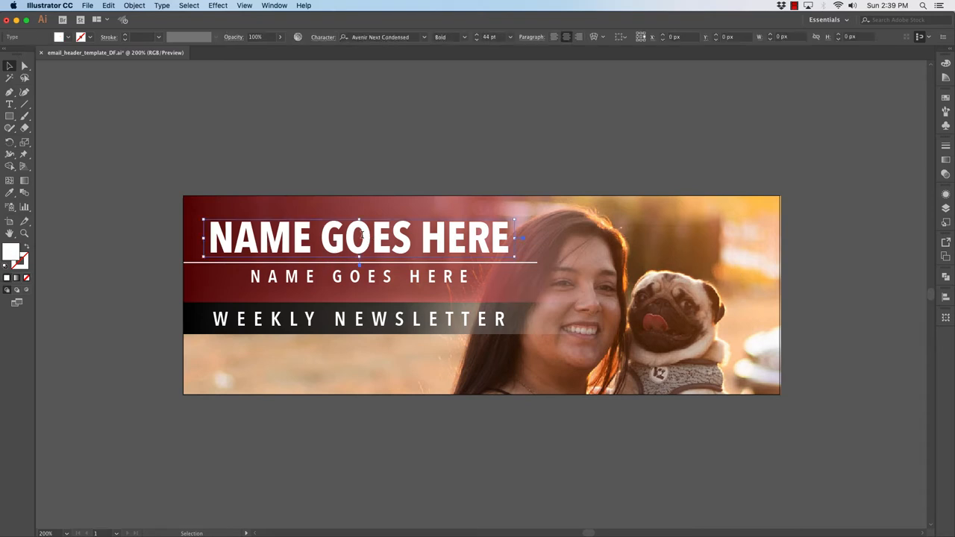
{"action": "left_click", "coordinate": [358, 237]}
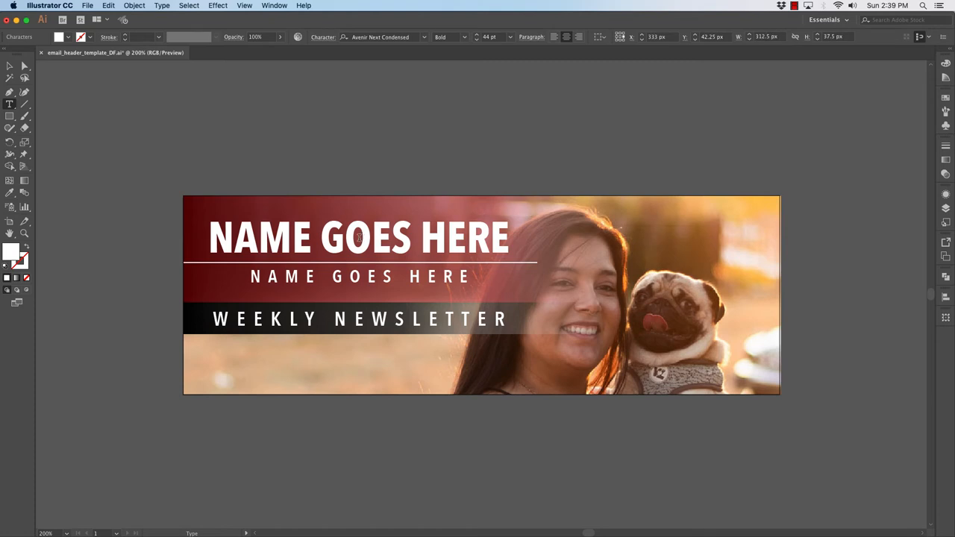
{"action": "left_click", "coordinate": [244, 6]}
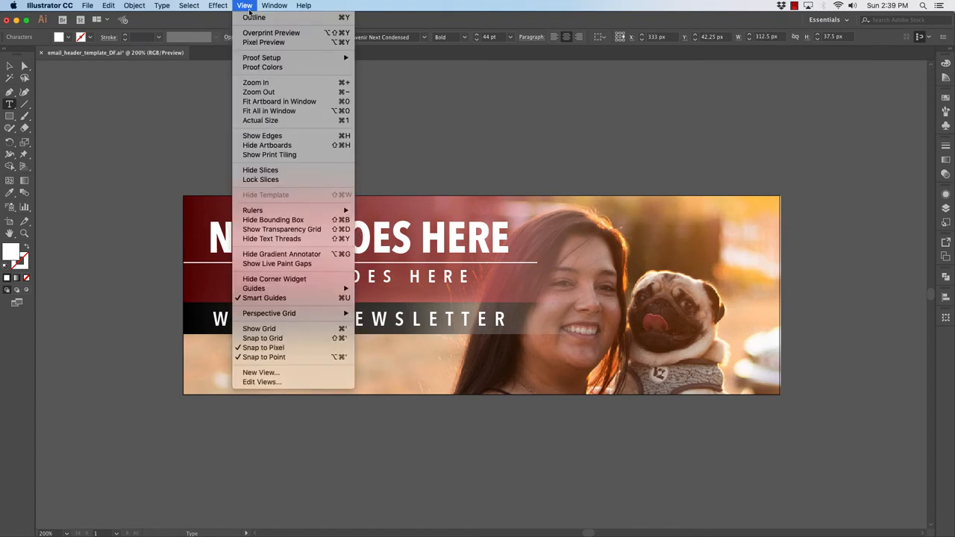
{"action": "mouse_move", "coordinate": [291, 136]}
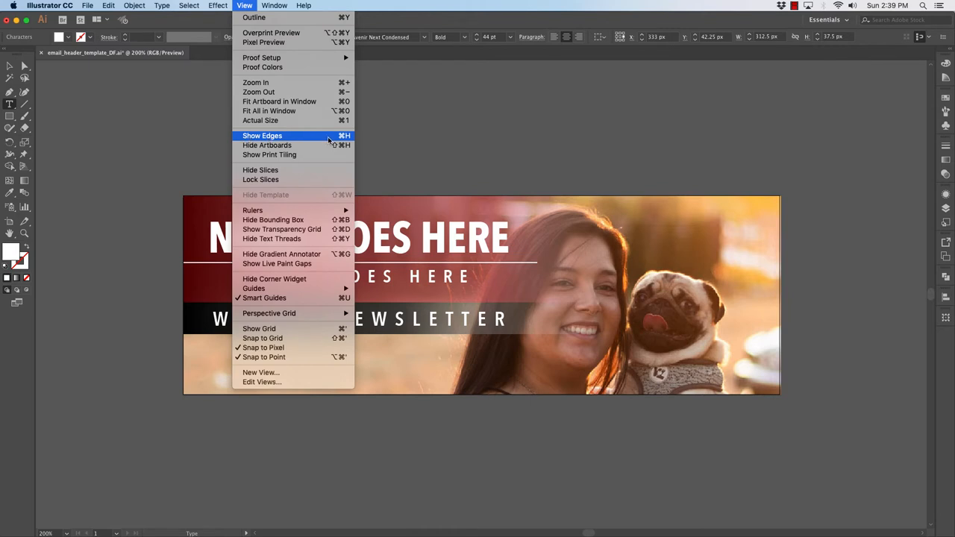
{"action": "left_click", "coordinate": [262, 135]}
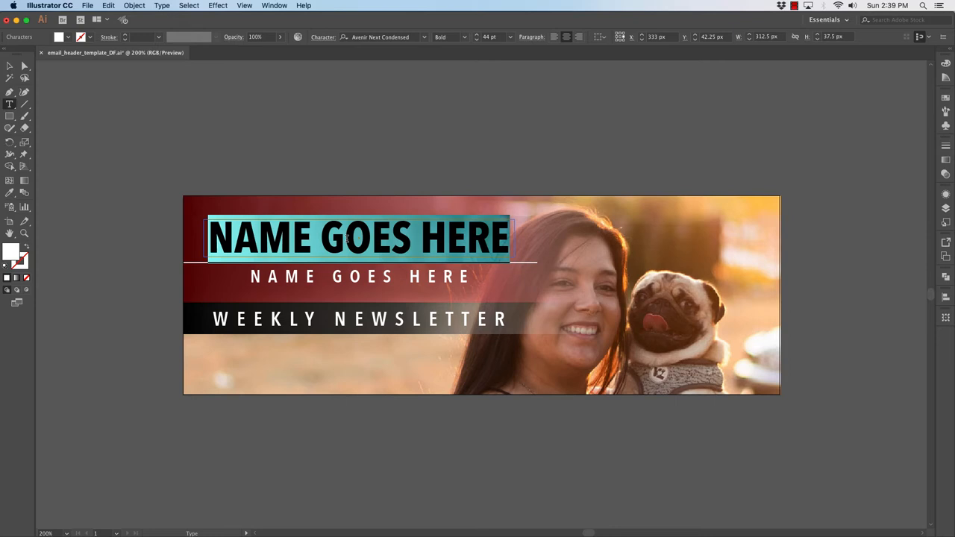
{"action": "type", "text": "CRAIG\"S"}
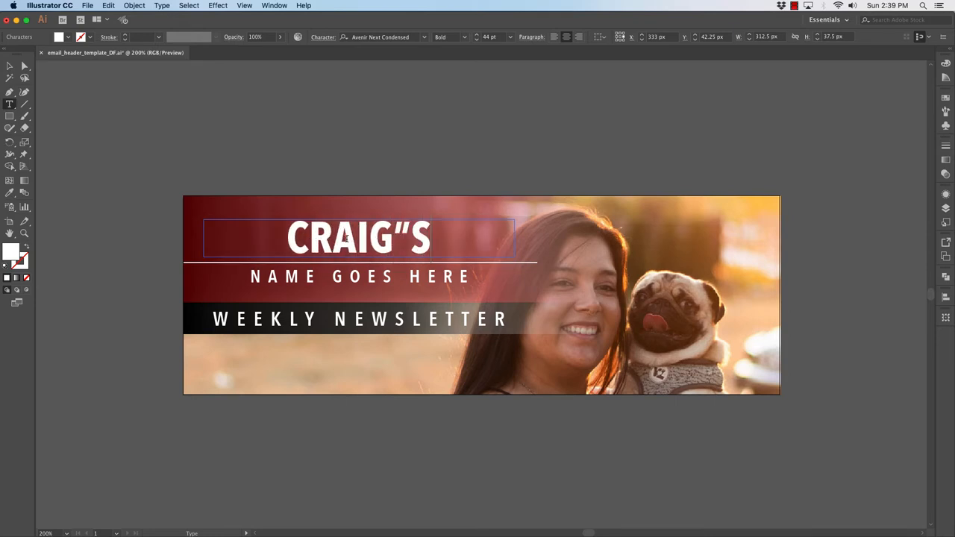
{"action": "key", "text": "Backspace"}
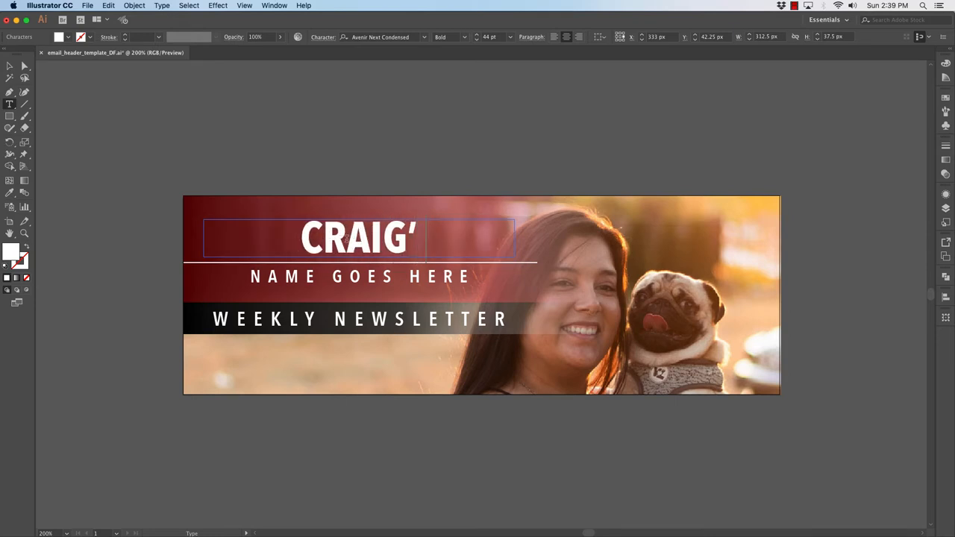
{"action": "type", "text": "S"}
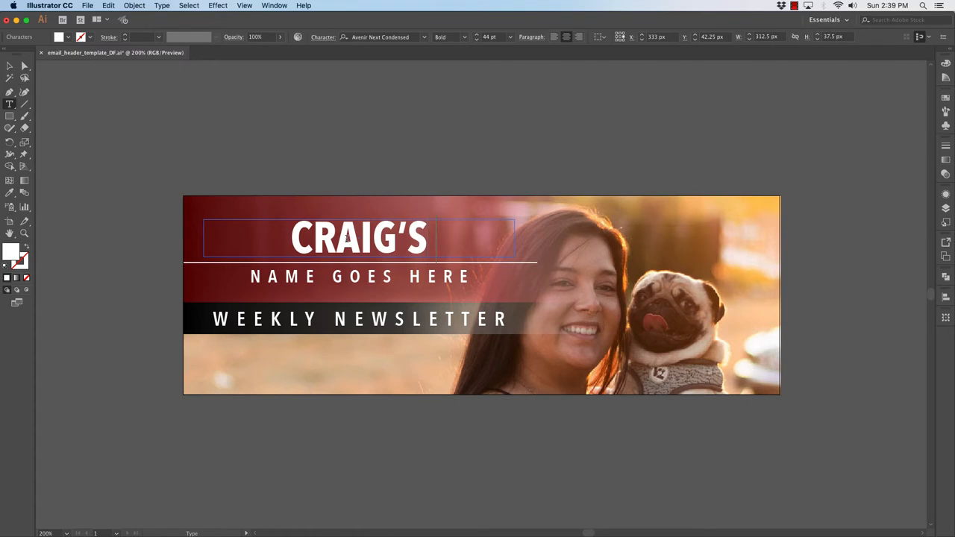
{"action": "type", "text": "DOGS"}
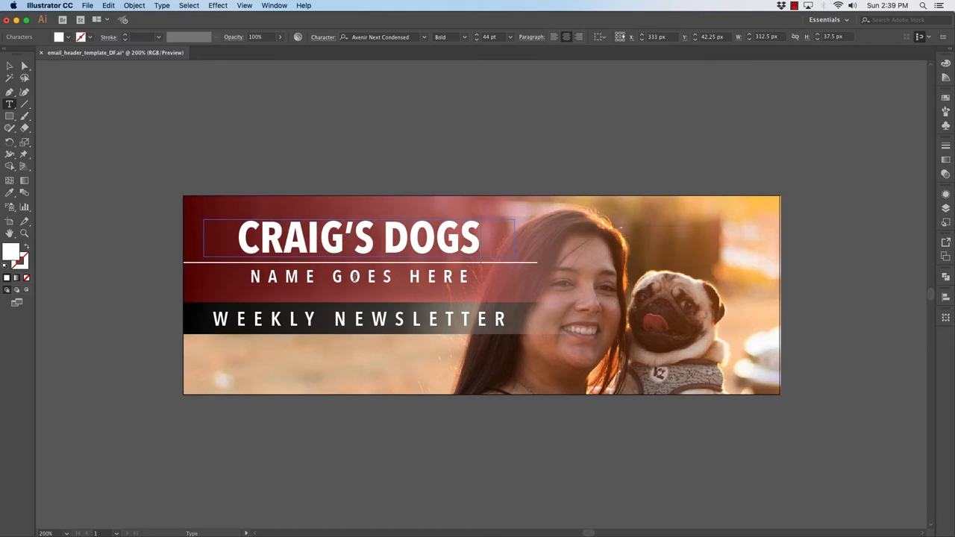
- Replace the NAME GOES HERE subtitle with DOG WALKING SERVICES and deselect the text
{"action": "left_click", "coordinate": [359, 276]}
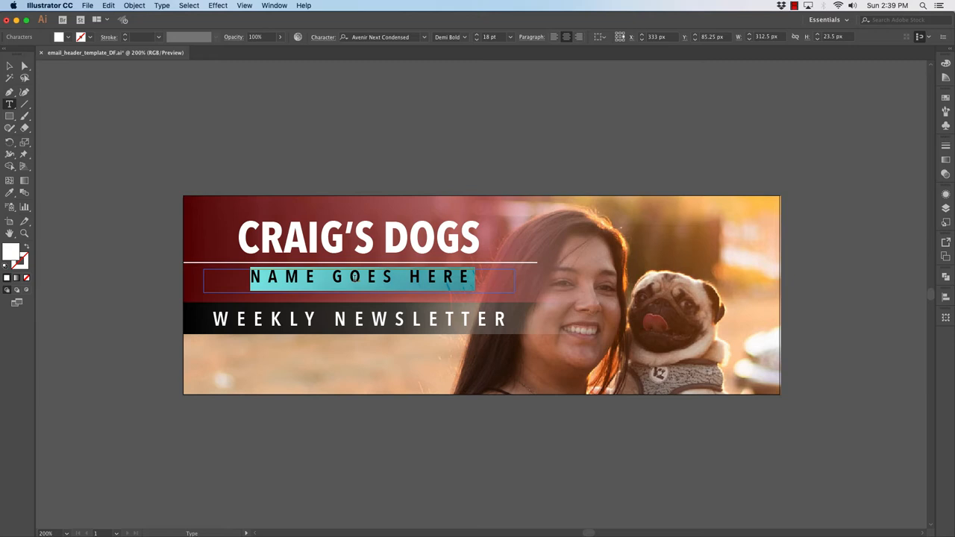
{"action": "type", "text": "DOG W"}
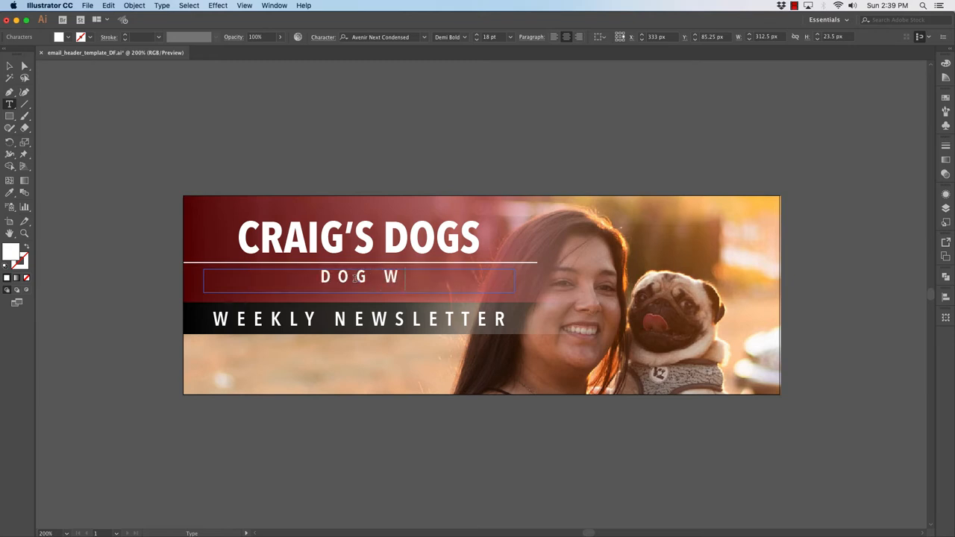
{"action": "type", "text": "ALKING SERVIC"}
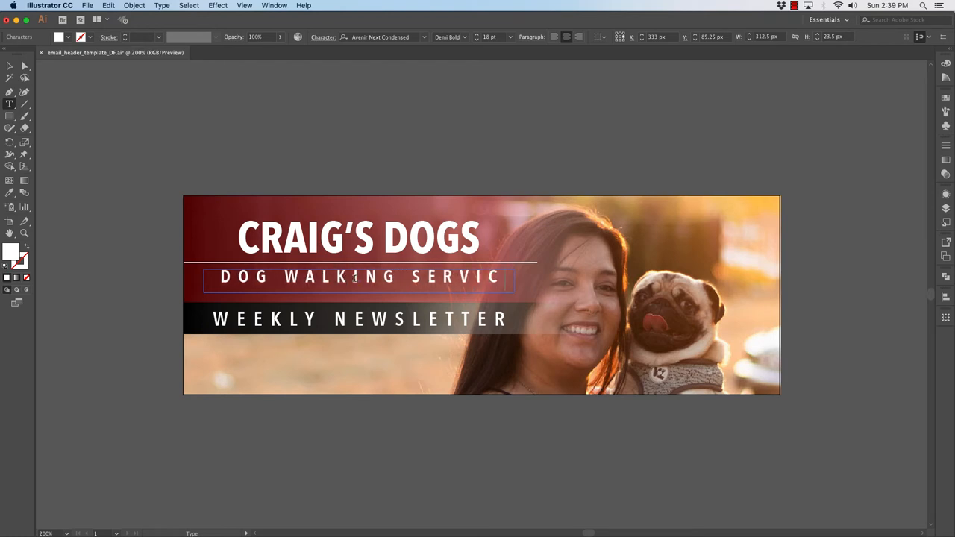
{"action": "type", "text": "ES"}
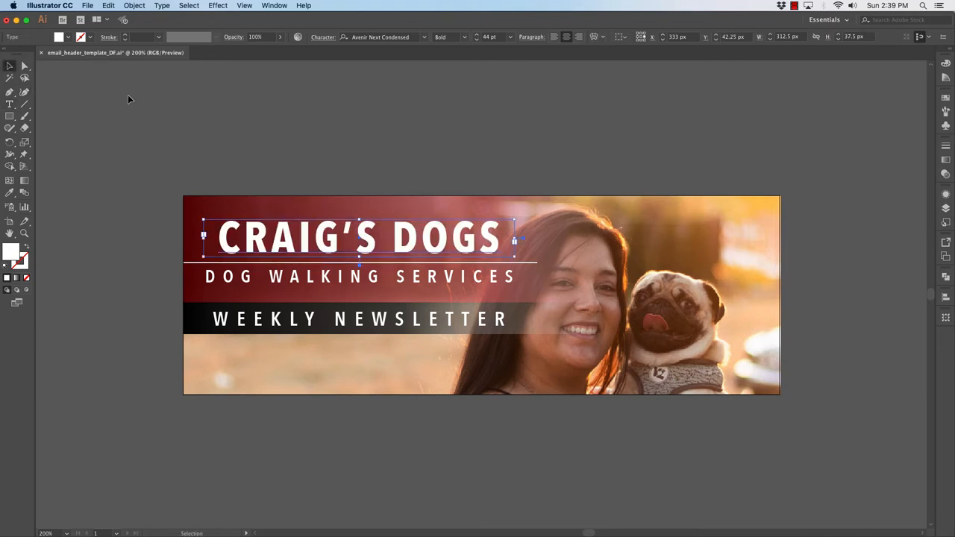
{"action": "left_click", "coordinate": [385, 274]}
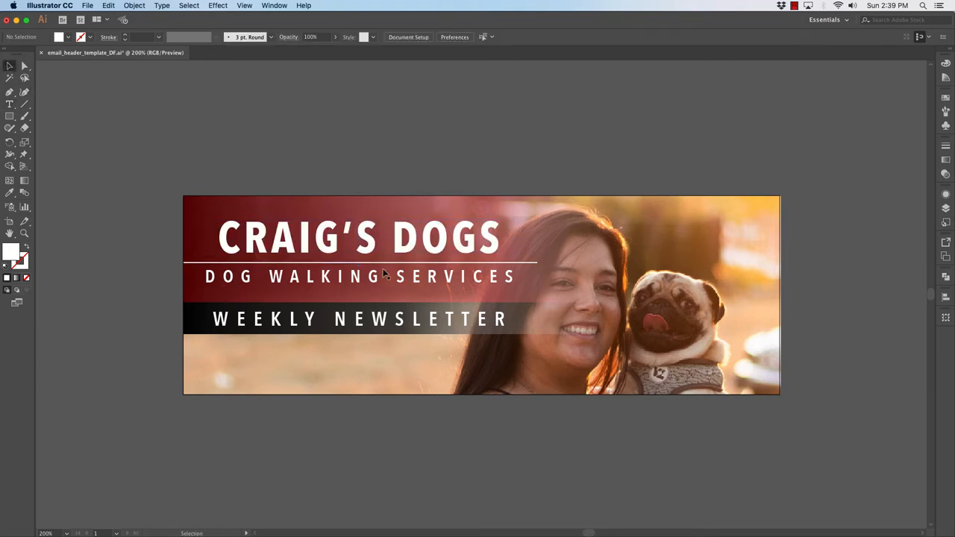
{"action": "double_click", "coordinate": [358, 275]}
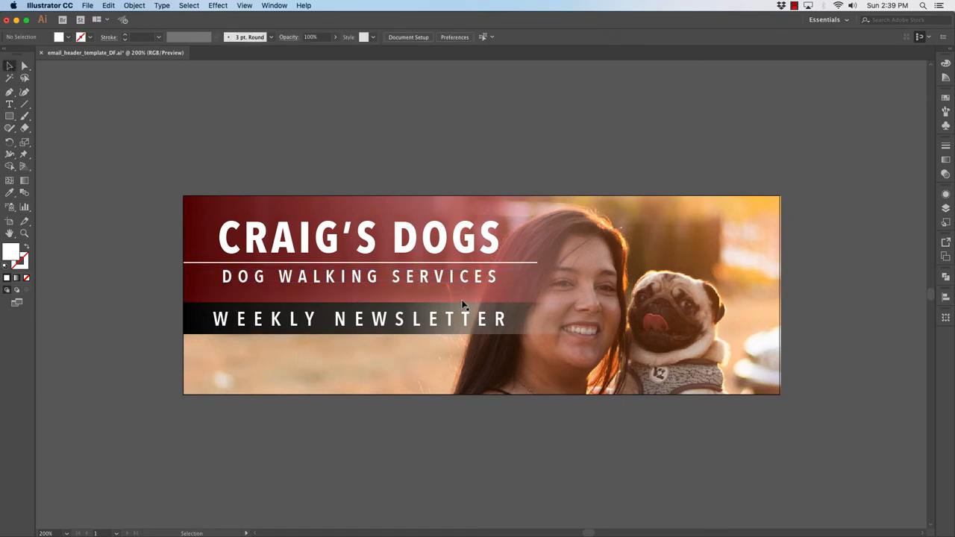
{"action": "mouse_move", "coordinate": [334, 308]}
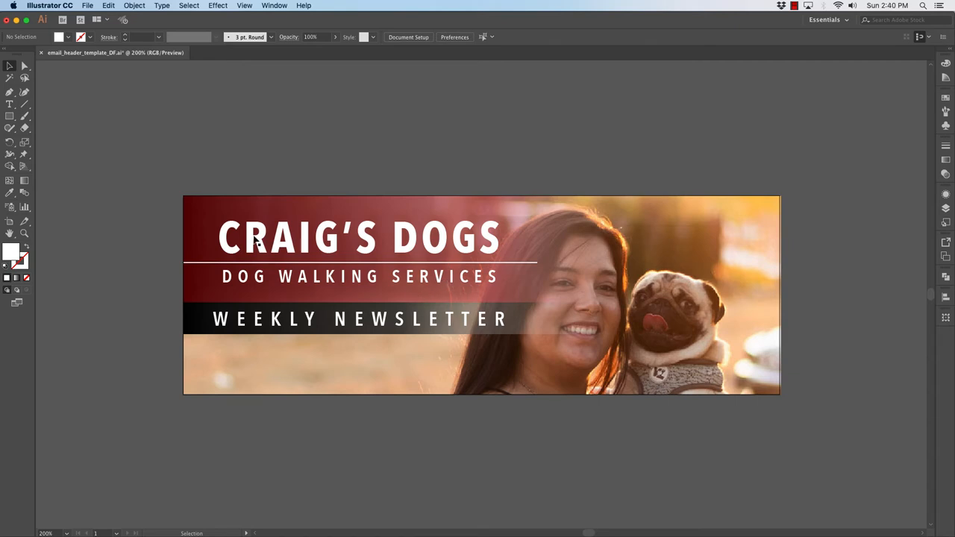
{"action": "mouse_move", "coordinate": [336, 275]}
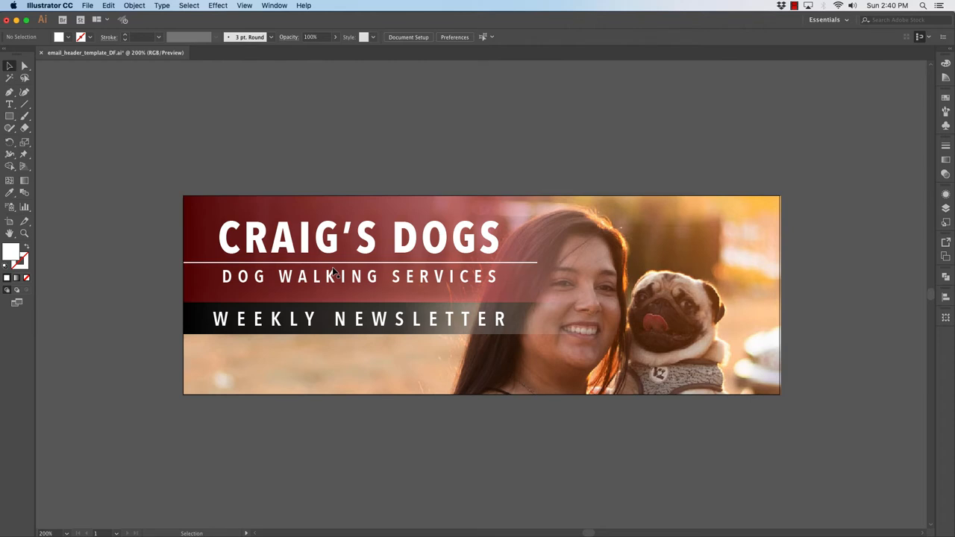
- Set Save for Web (Legacy) to export the 600×200 header as JPEG instead of PNG-8 and proceed to save
{"action": "left_click", "coordinate": [86, 6]}
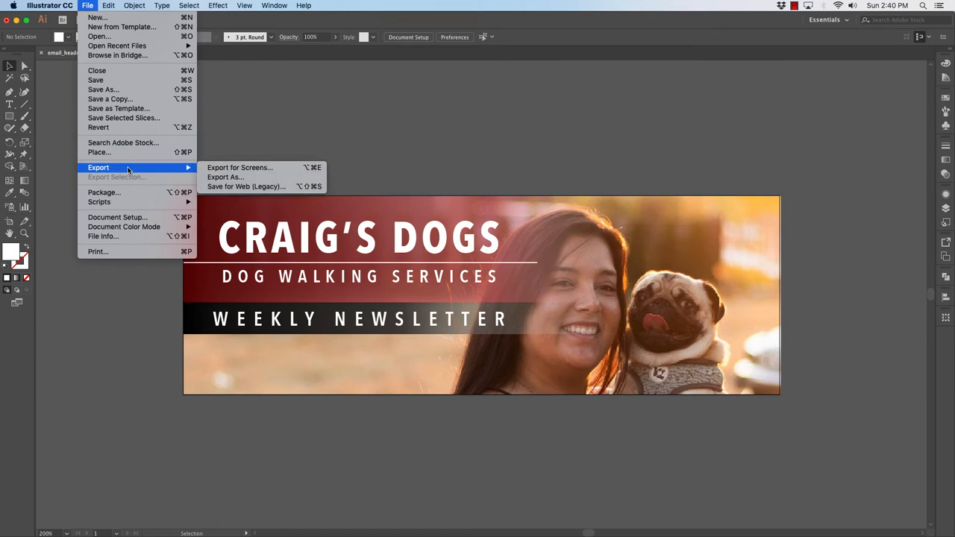
{"action": "mouse_move", "coordinate": [244, 187]}
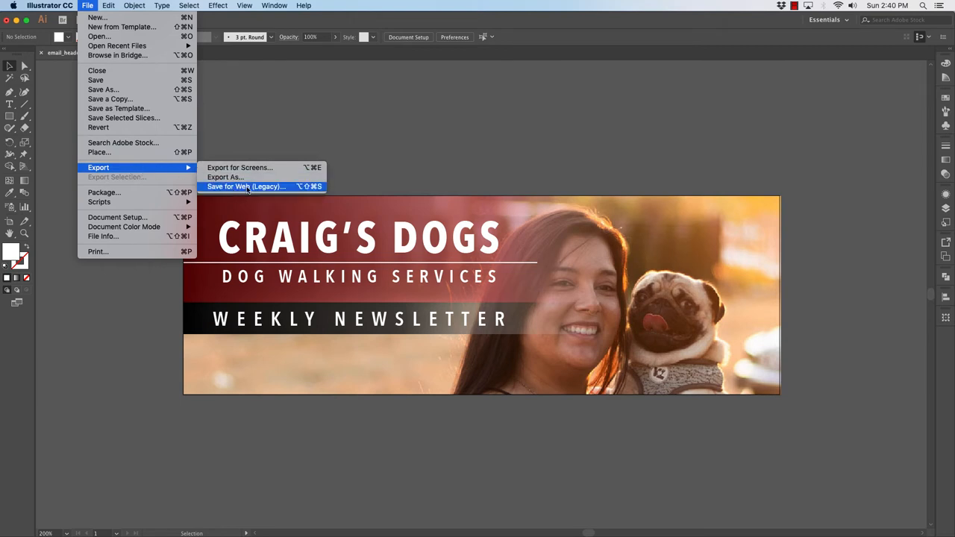
{"action": "left_click", "coordinate": [244, 186]}
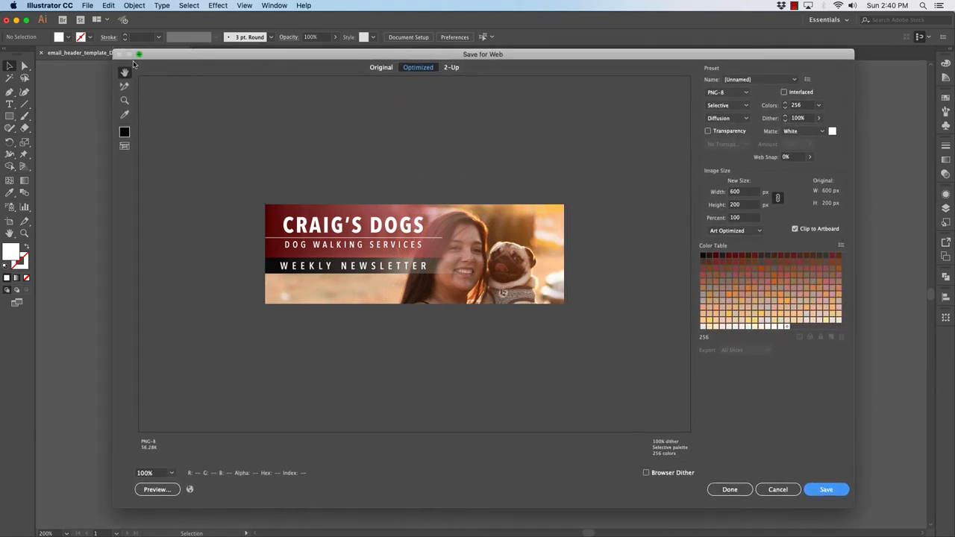
{"action": "left_click", "coordinate": [725, 93]}
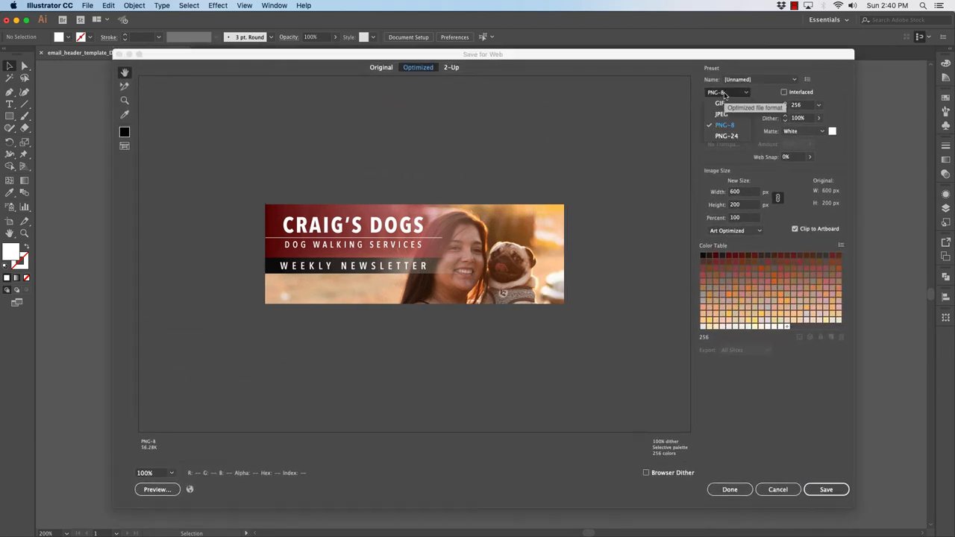
{"action": "left_click", "coordinate": [722, 113]}
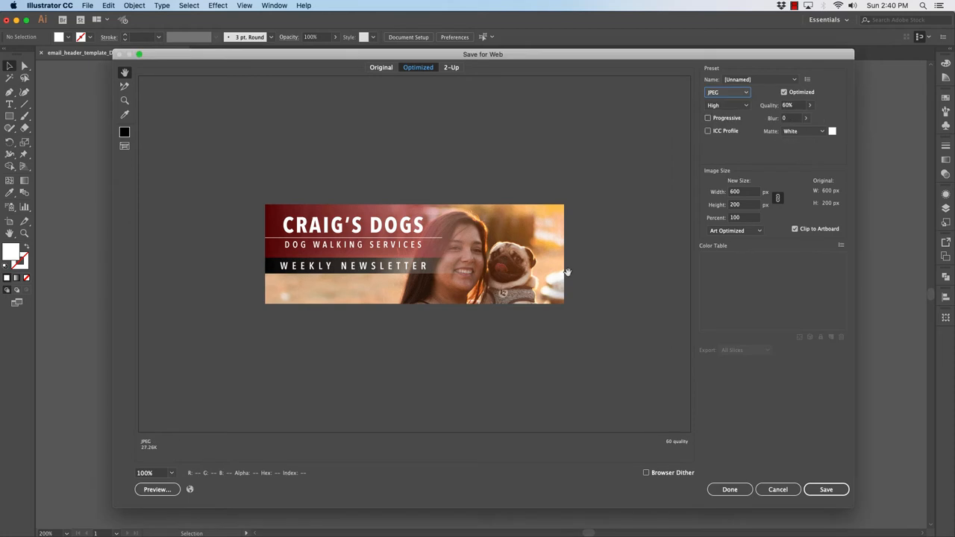
{"action": "mouse_move", "coordinate": [510, 256]}
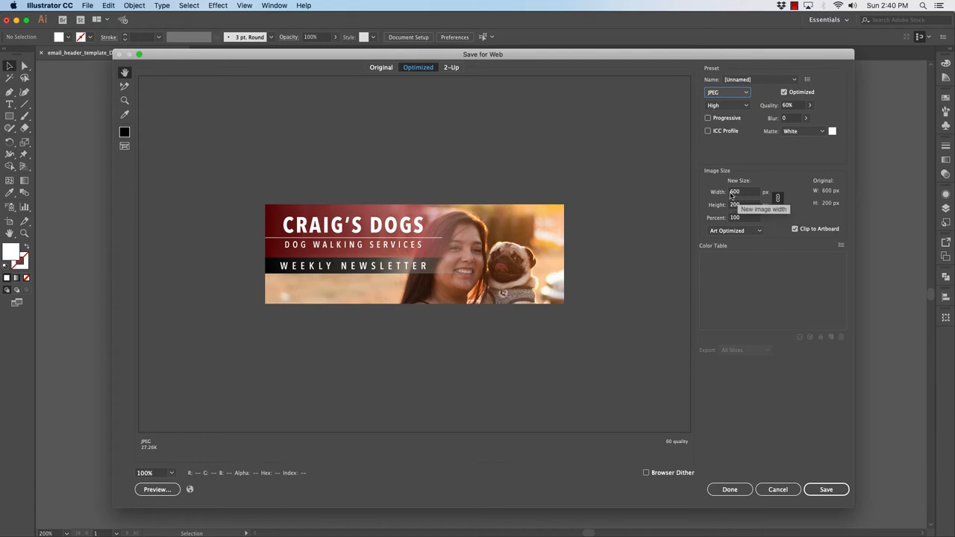
{"action": "mouse_move", "coordinate": [750, 317]}
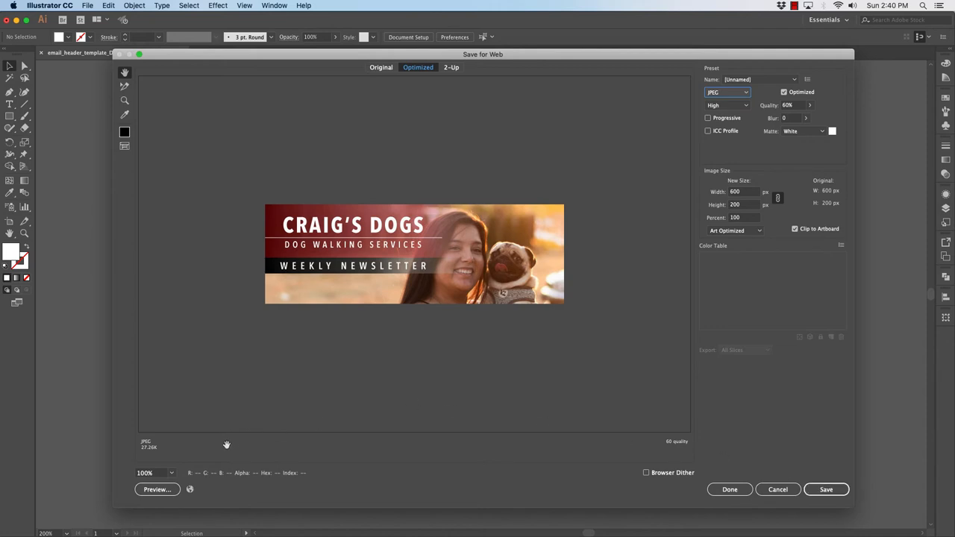
{"action": "mouse_move", "coordinate": [131, 436]}
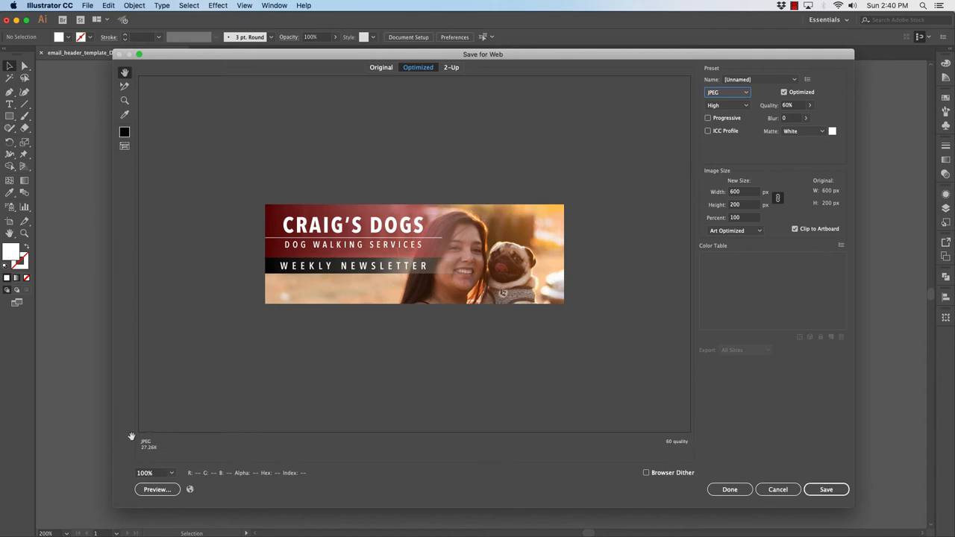
{"action": "mouse_move", "coordinate": [144, 456]}
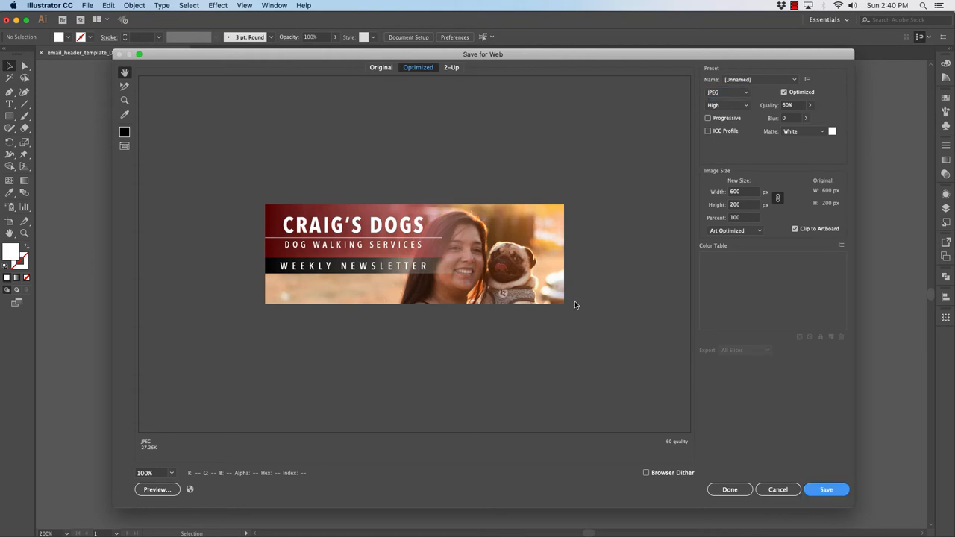
{"action": "left_click", "coordinate": [827, 489]}
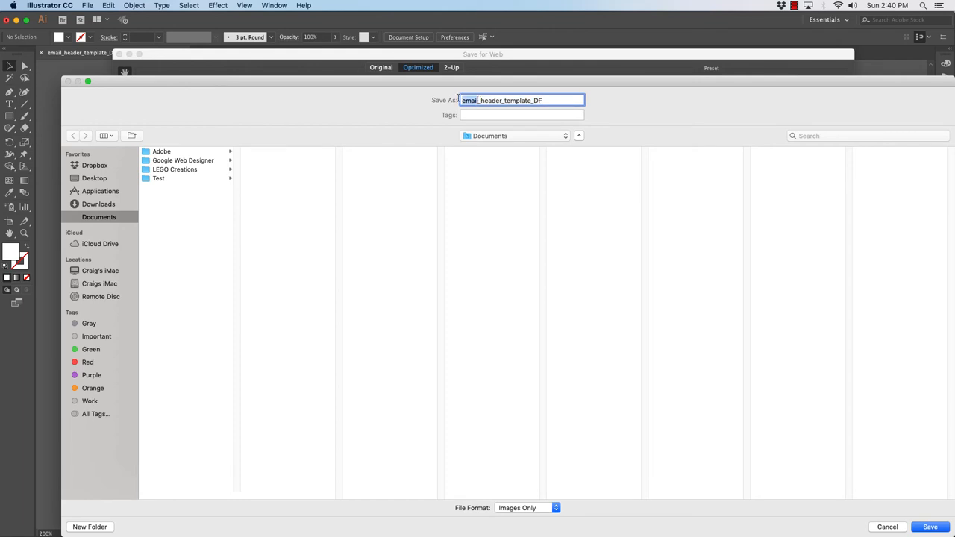
- Save the exported JPEG to the Desktop with the file name starting 'Craig'
{"action": "type", "text": "Craig_Kunce"}
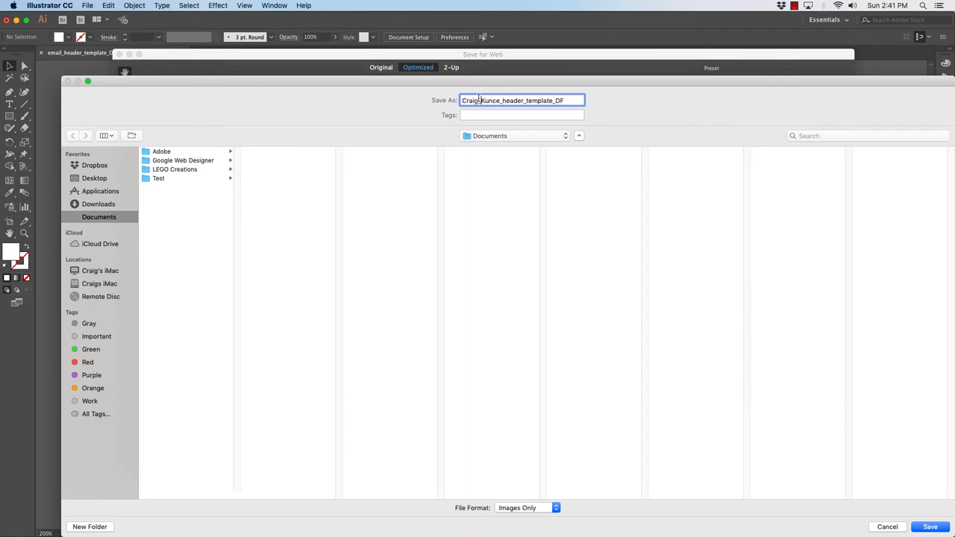
{"action": "left_click", "coordinate": [94, 178]}
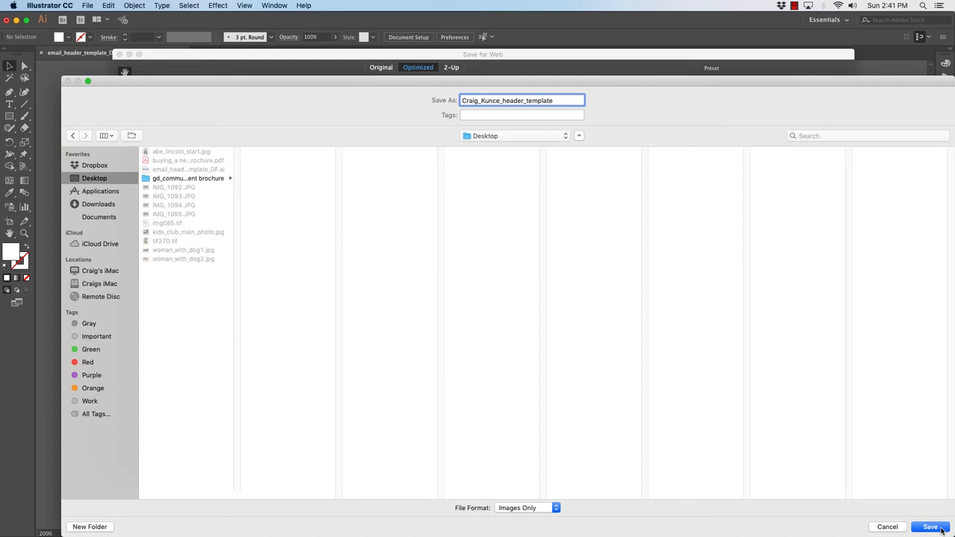
{"action": "left_click", "coordinate": [931, 526]}
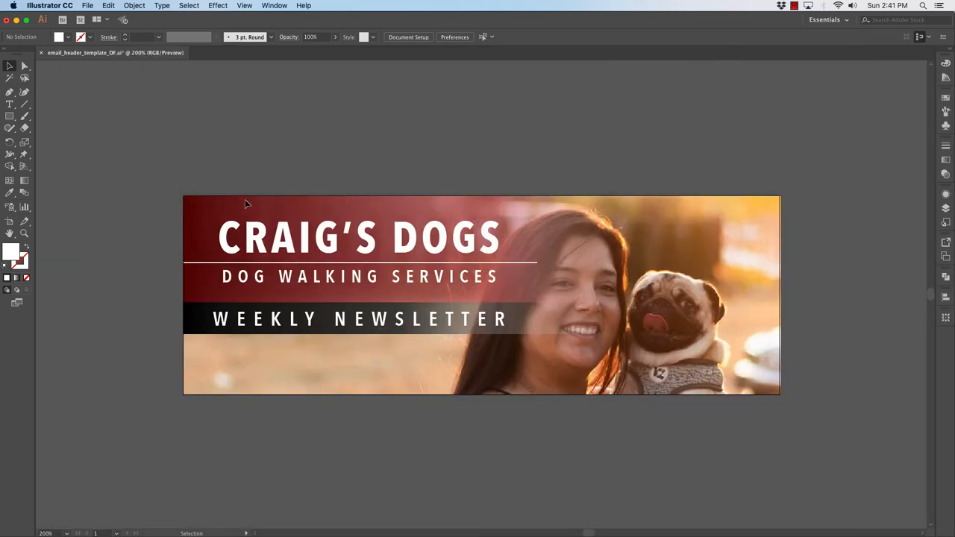
{"action": "mouse_move", "coordinate": [167, 152]}
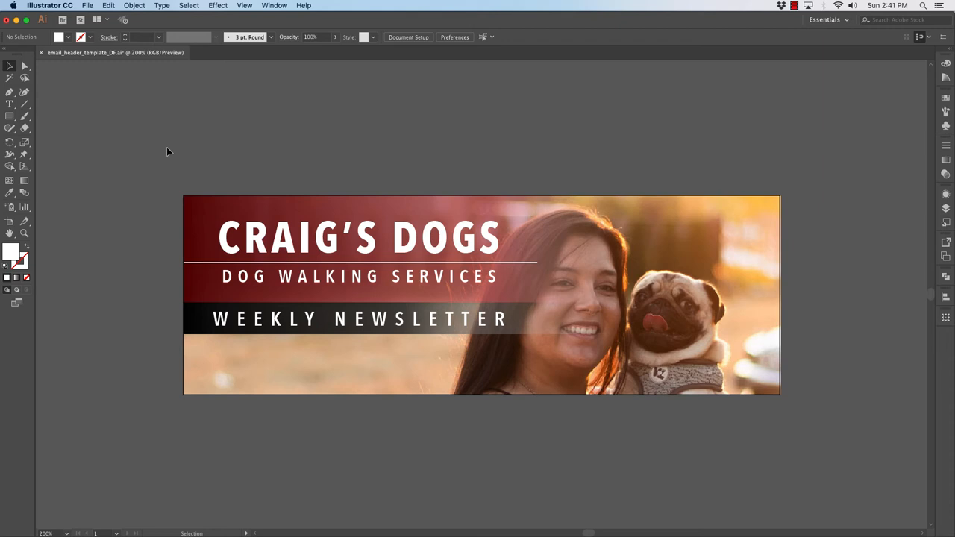
{"action": "mouse_move", "coordinate": [111, 84]}
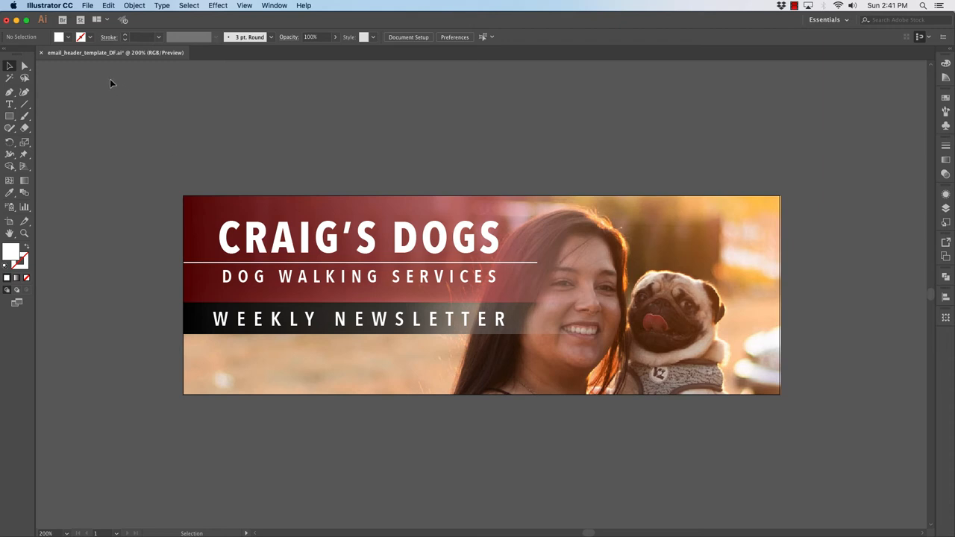
- Hide Illustrator to reveal the Desktop with the exported header JPEG
{"action": "left_click", "coordinate": [51, 6]}
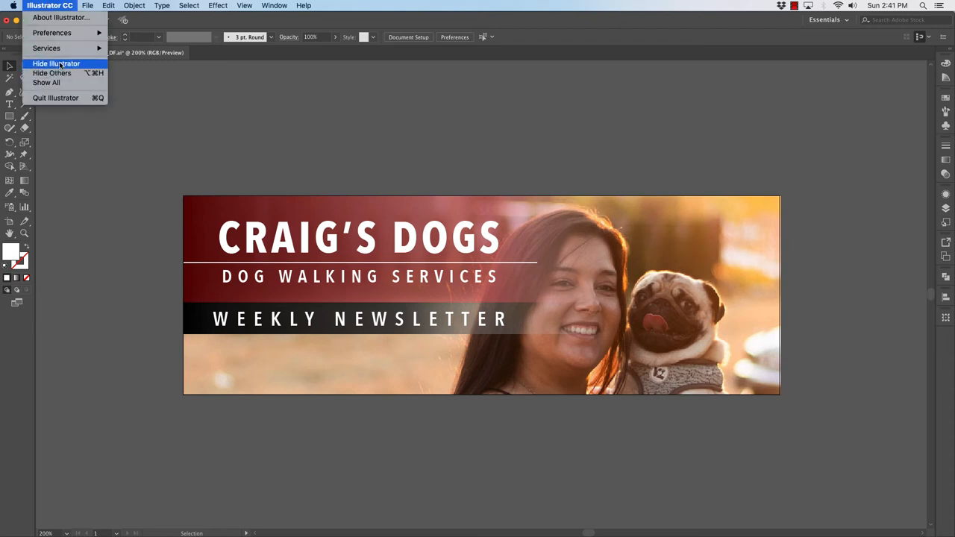
{"action": "left_click", "coordinate": [57, 63]}
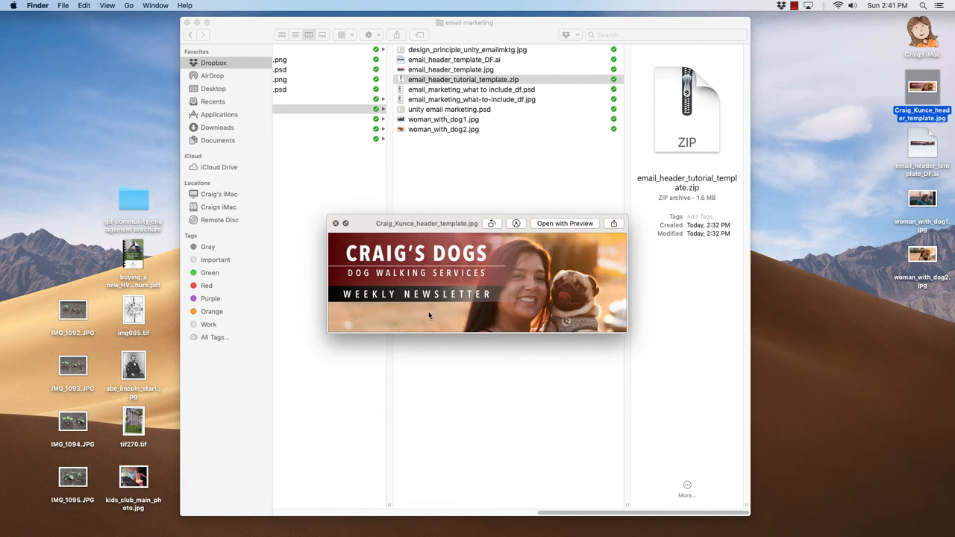
- Switch to Chrome, go to Mailchimp and log in to reach the Audience dashboard
{"action": "left_click", "coordinate": [334, 224]}
{"action": "type", "text": "mail"}
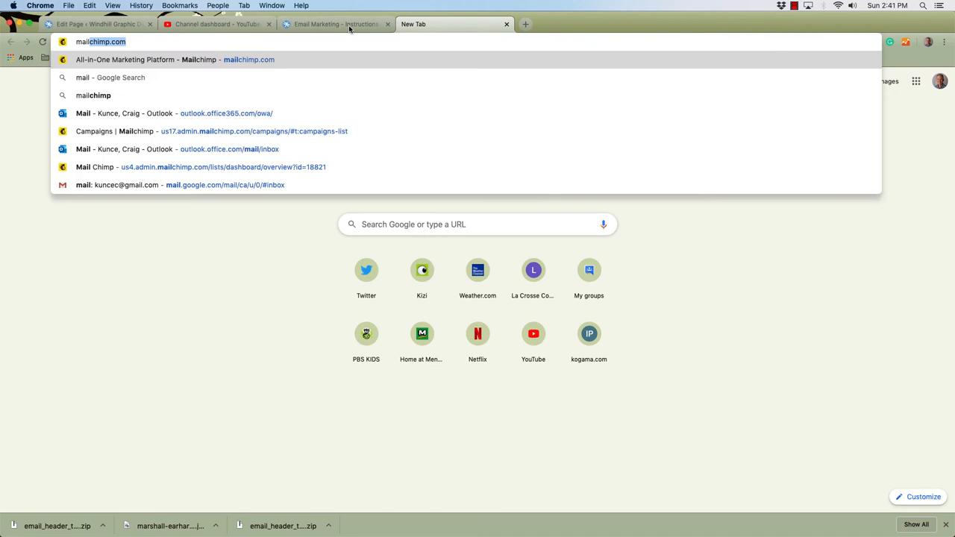
{"action": "left_click", "coordinate": [174, 60]}
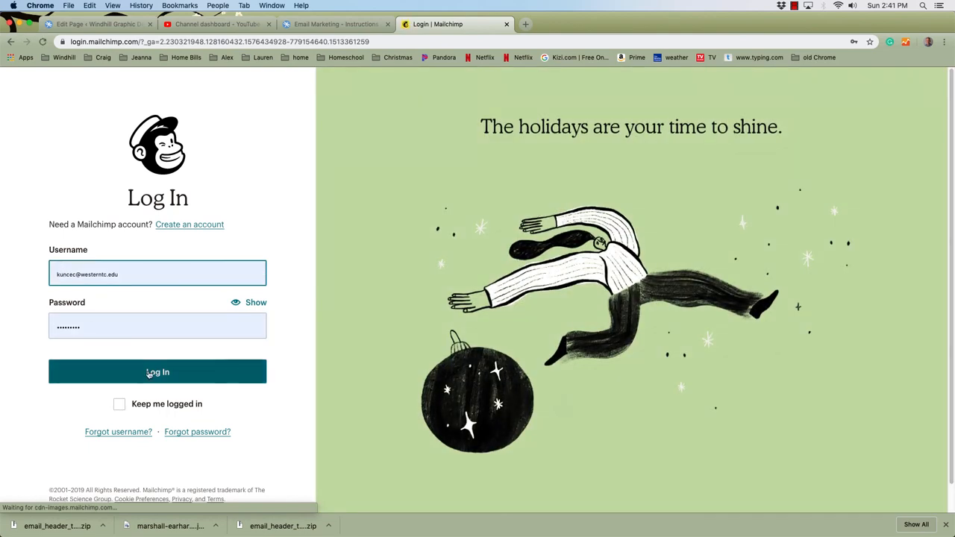
{"action": "left_click", "coordinate": [158, 371]}
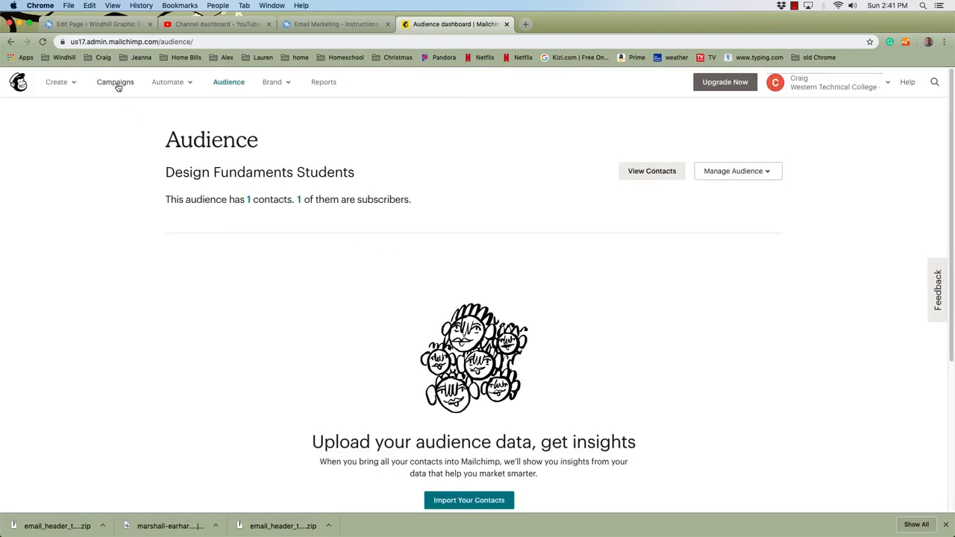
- Go to Mailchimp Campaigns and show the All campaigns list
{"action": "left_click", "coordinate": [114, 82]}
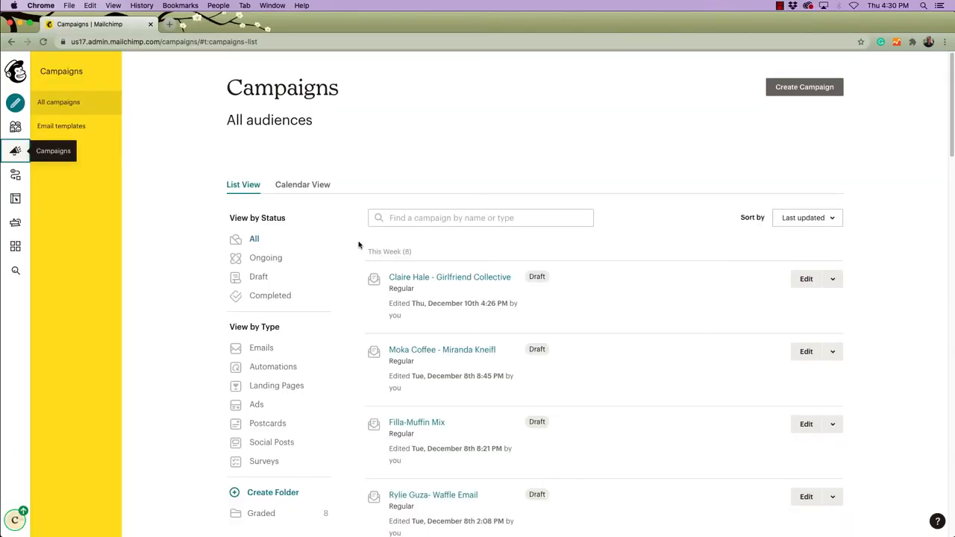
{"action": "mouse_move", "coordinate": [158, 179]}
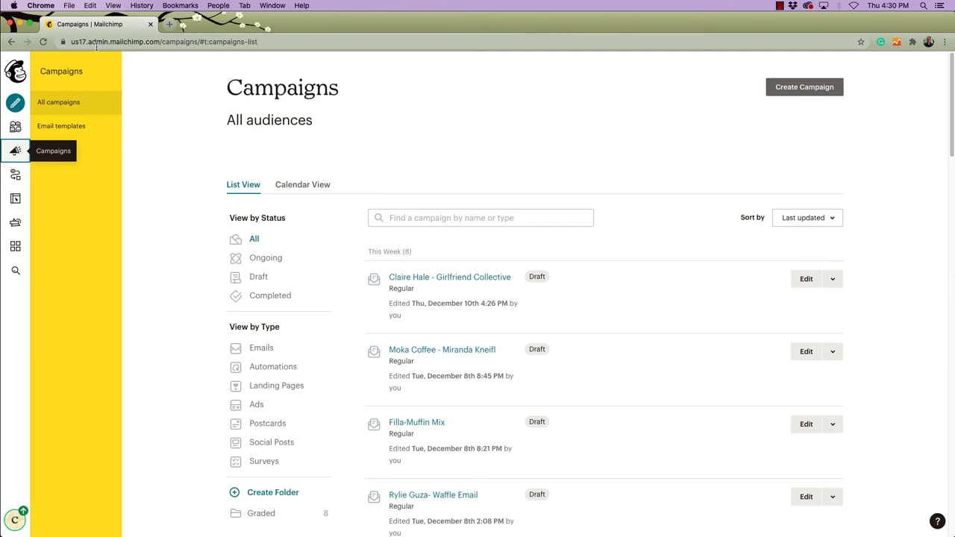
{"action": "mouse_move", "coordinate": [239, 147]}
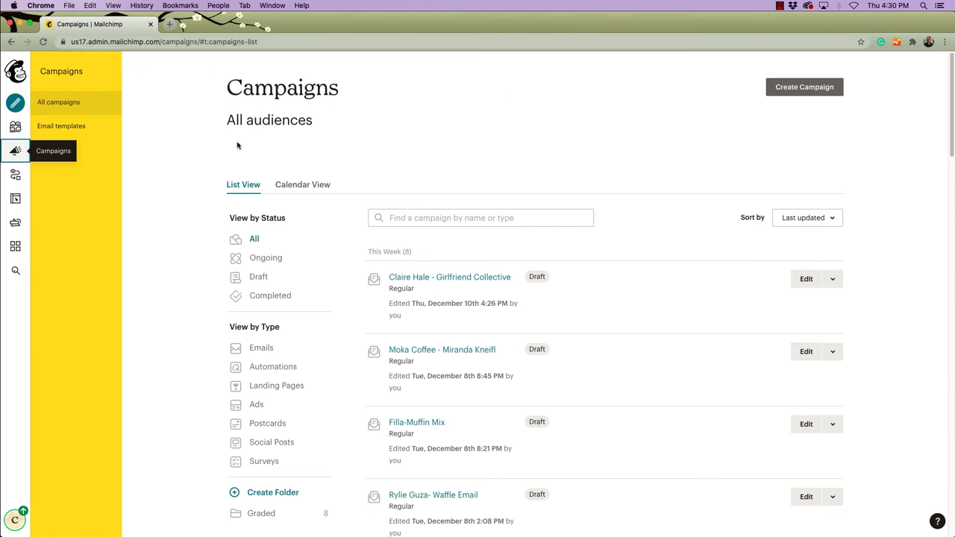
{"action": "mouse_move", "coordinate": [191, 91]}
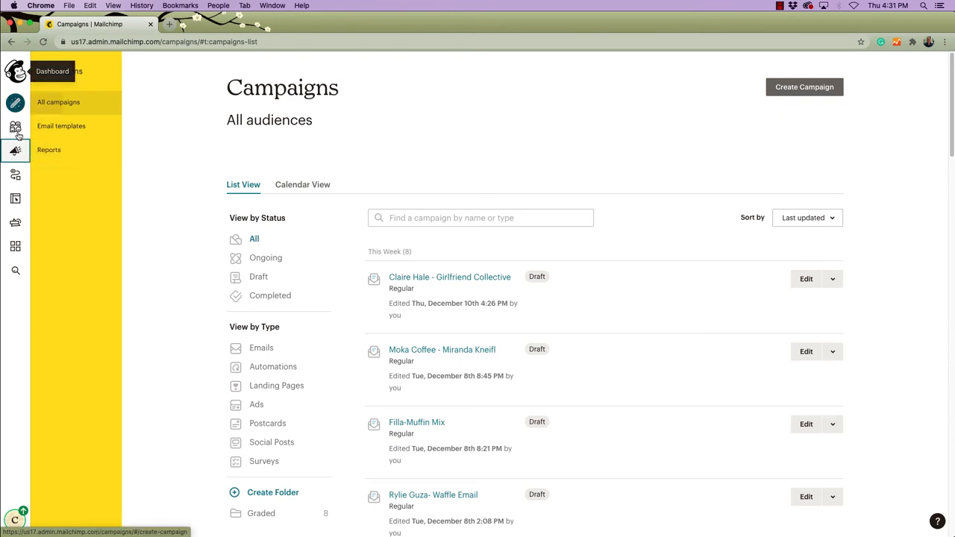
{"action": "mouse_move", "coordinate": [15, 150]}
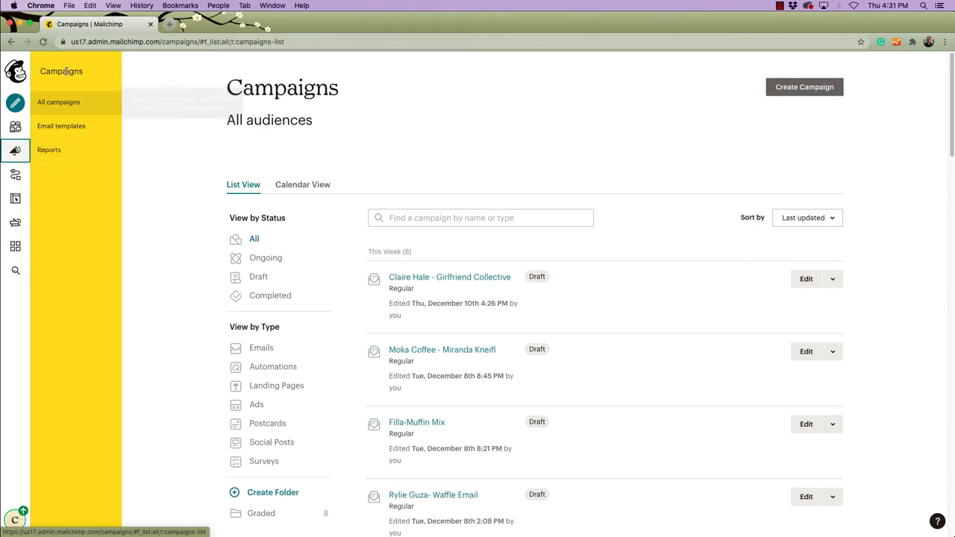
{"action": "left_click", "coordinate": [58, 101]}
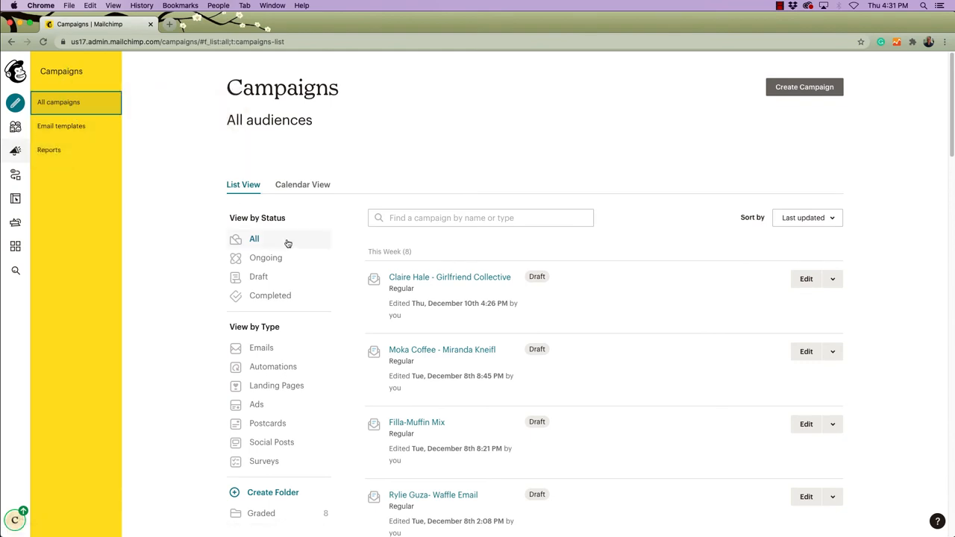
{"action": "mouse_move", "coordinate": [563, 149]}
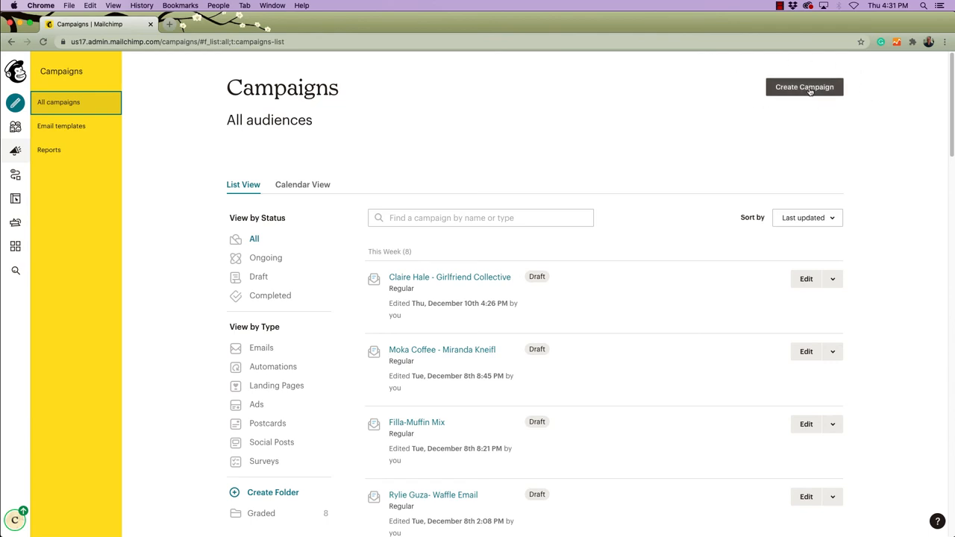
{"action": "mouse_move", "coordinate": [709, 126]}
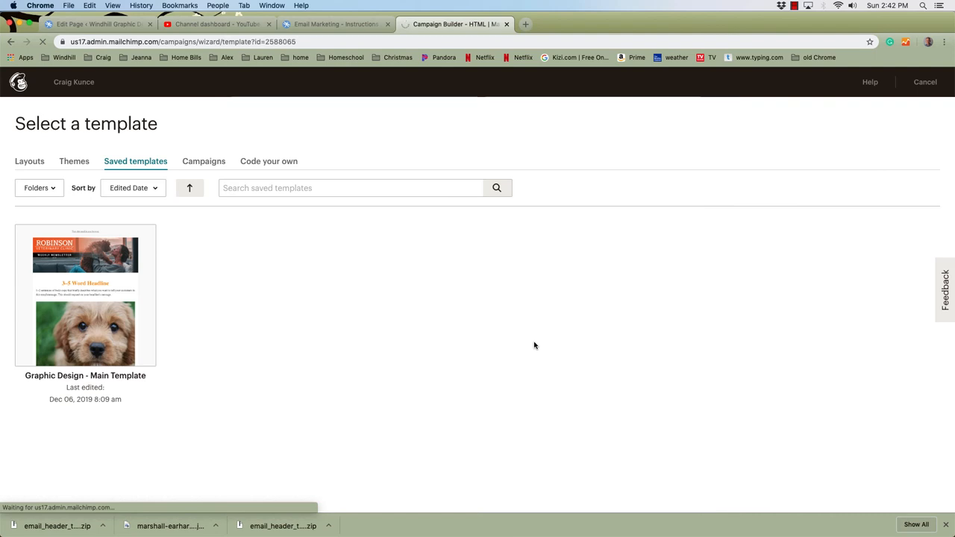
- Open the Graphic Design - Main Template and start replacing its header image from the file library
{"action": "left_click", "coordinate": [85, 296]}
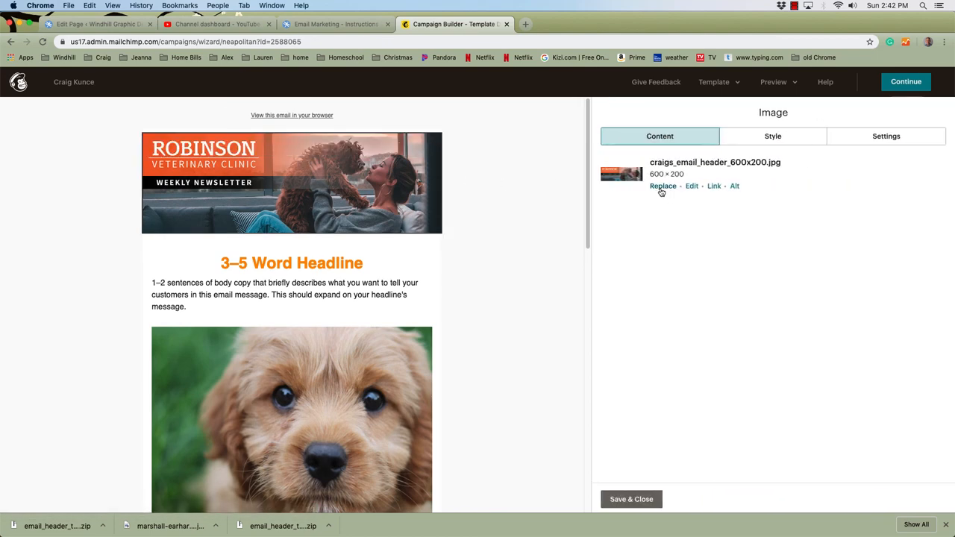
{"action": "left_click", "coordinate": [662, 185]}
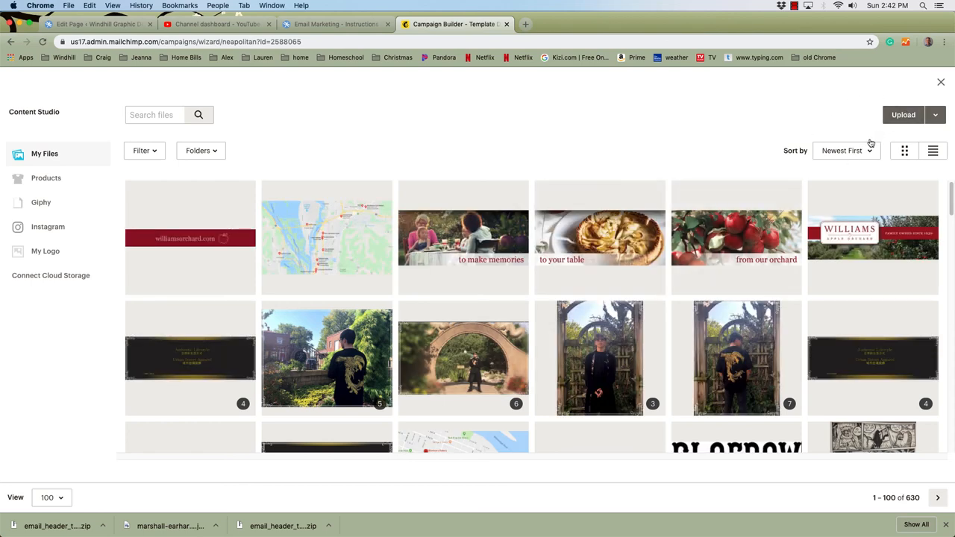
- Start an upload and browse the email marketing folder, previewing the old header template and other files
{"action": "left_click", "coordinate": [904, 113]}
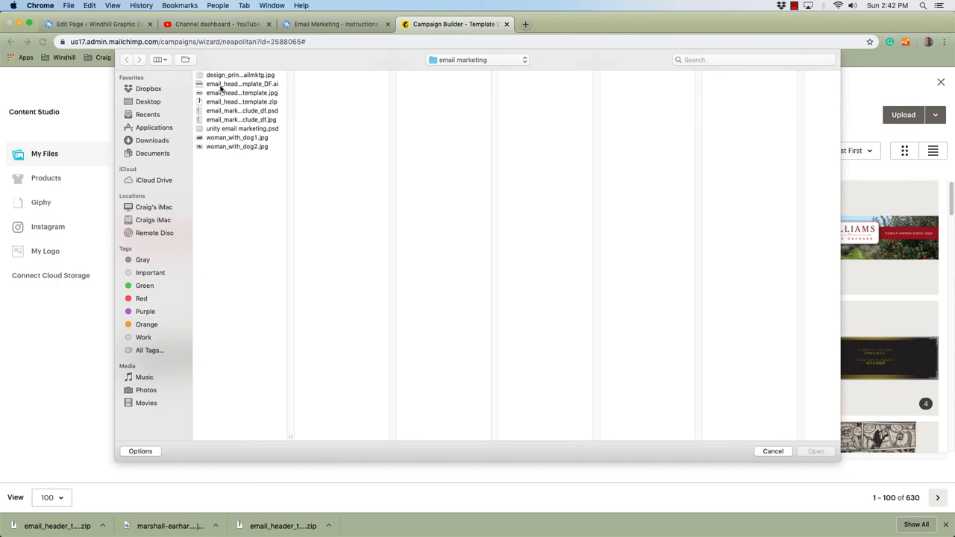
{"action": "left_click", "coordinate": [237, 93]}
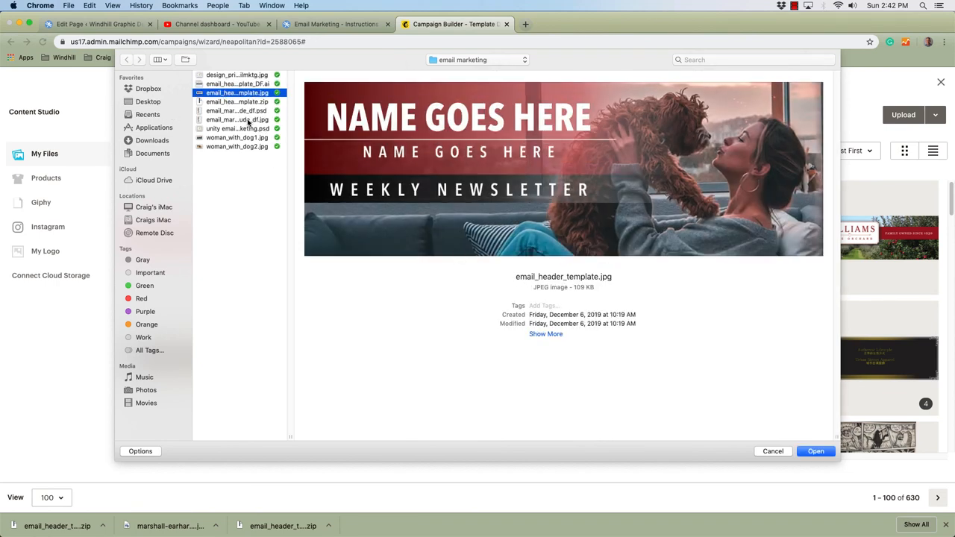
{"action": "left_click", "coordinate": [237, 120]}
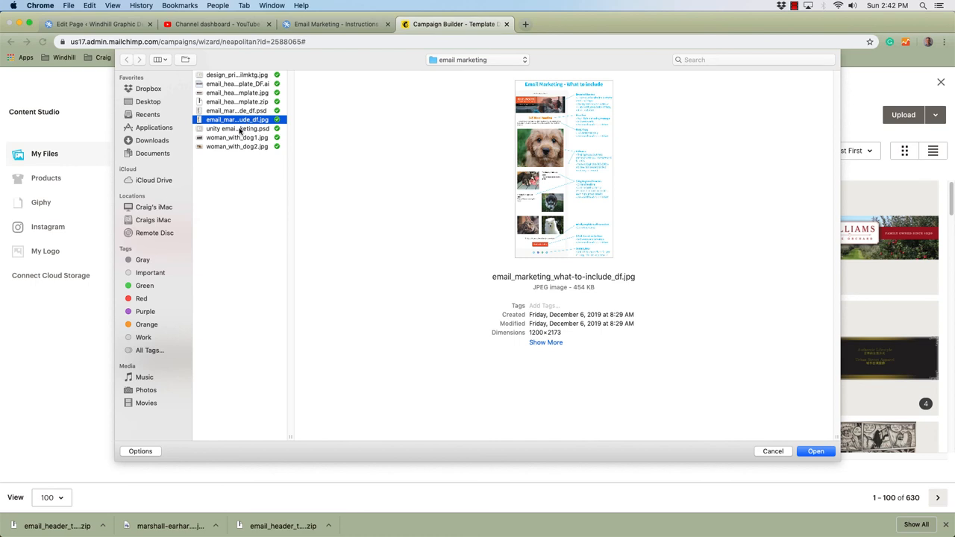
{"action": "left_click", "coordinate": [237, 128]}
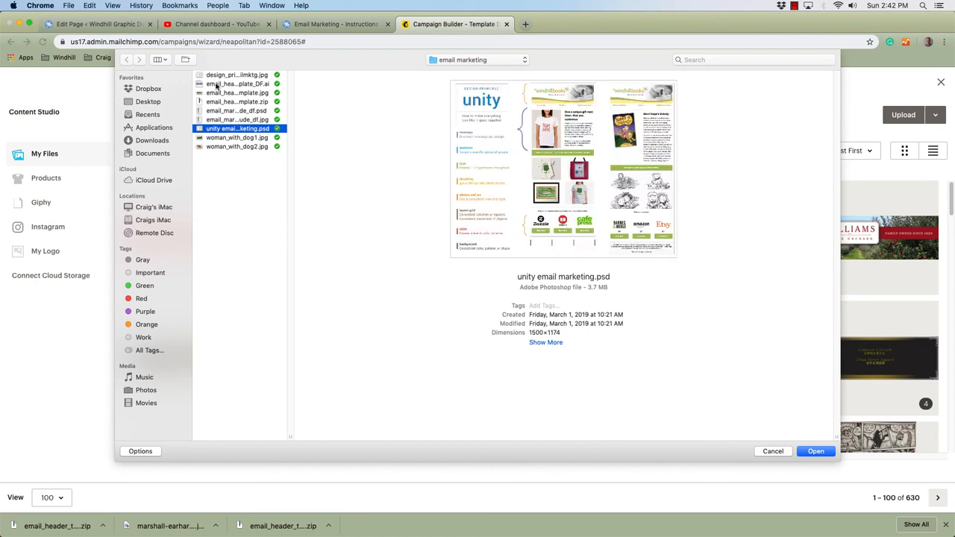
{"action": "left_click", "coordinate": [237, 93]}
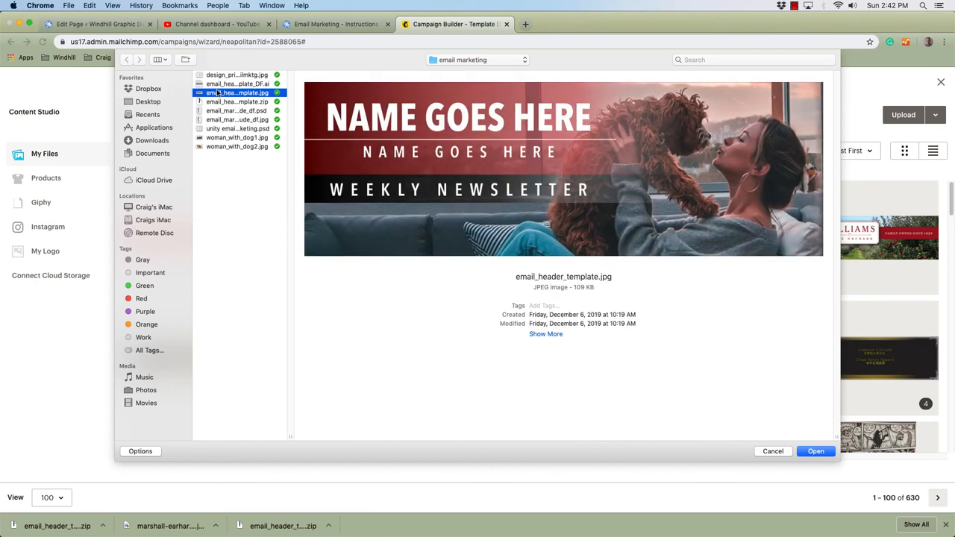
{"action": "left_click", "coordinate": [237, 102]}
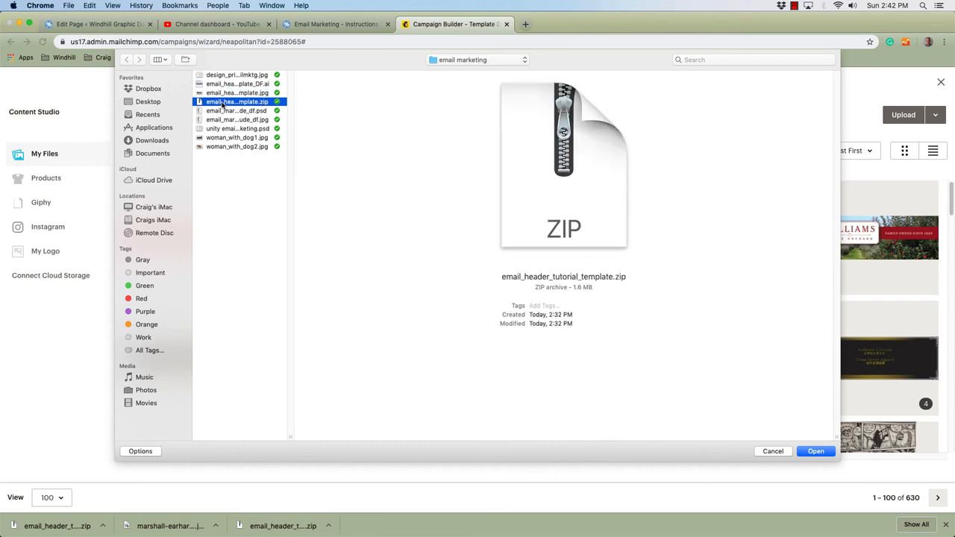
{"action": "left_click", "coordinate": [235, 119]}
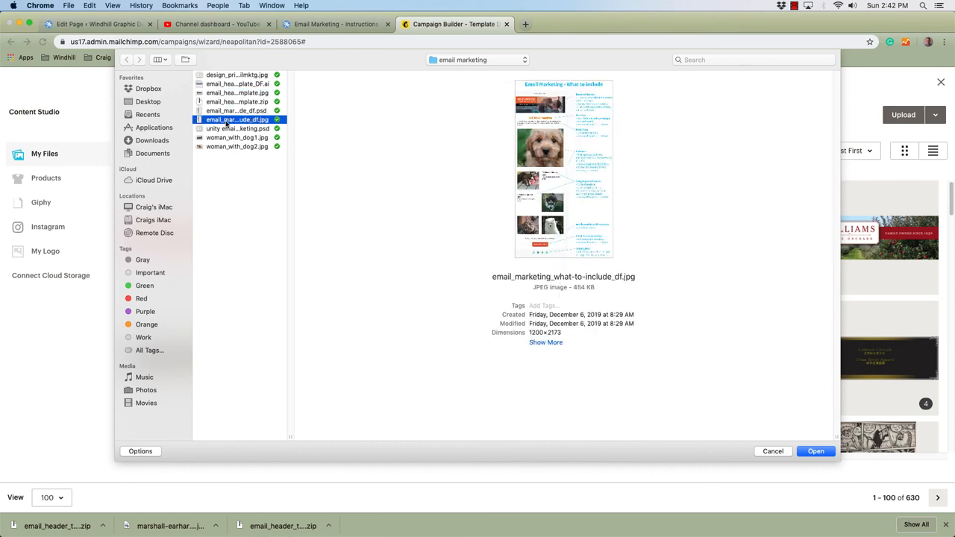
- Switch to the Desktop and upload the CRAIG'S DOGS header JPEG to the Content Studio
{"action": "left_click", "coordinate": [148, 101]}
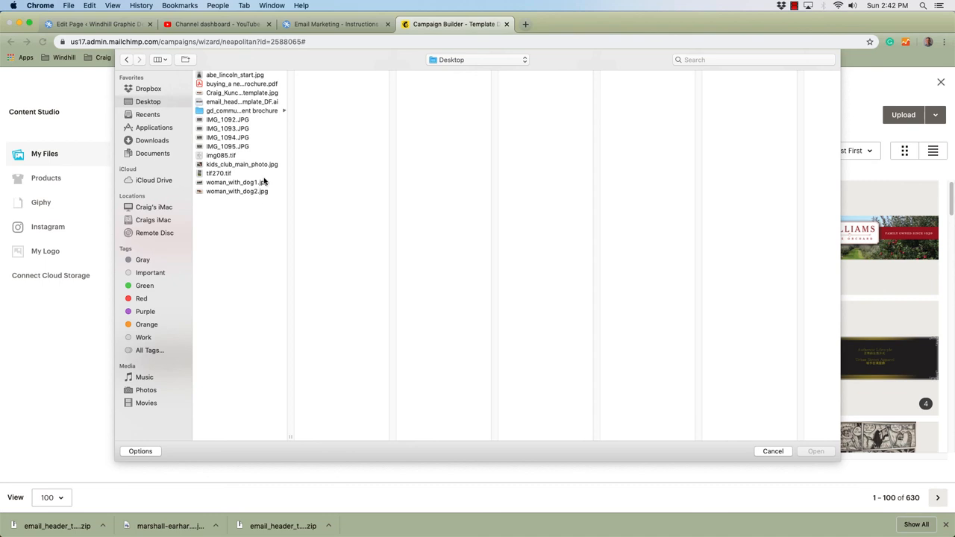
{"action": "mouse_move", "coordinate": [221, 166]}
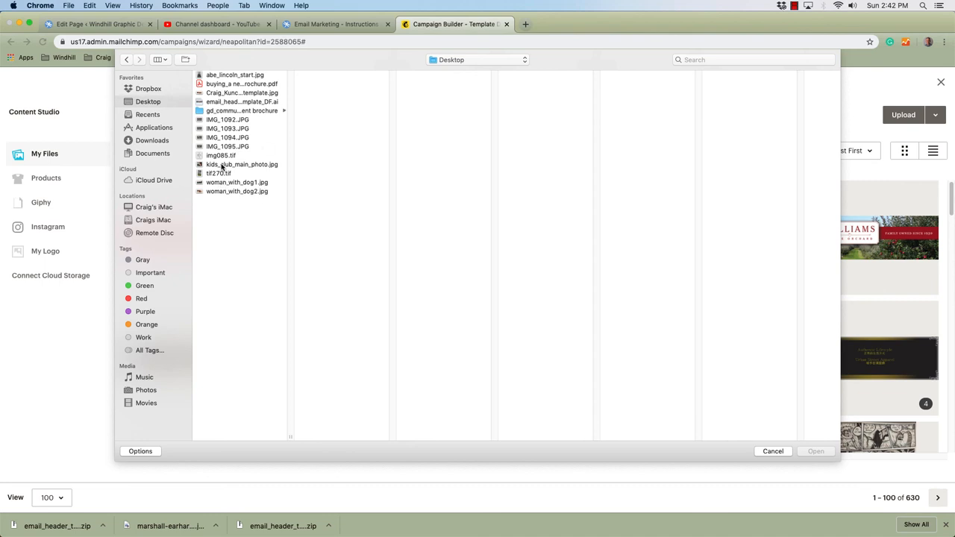
{"action": "left_click", "coordinate": [242, 92]}
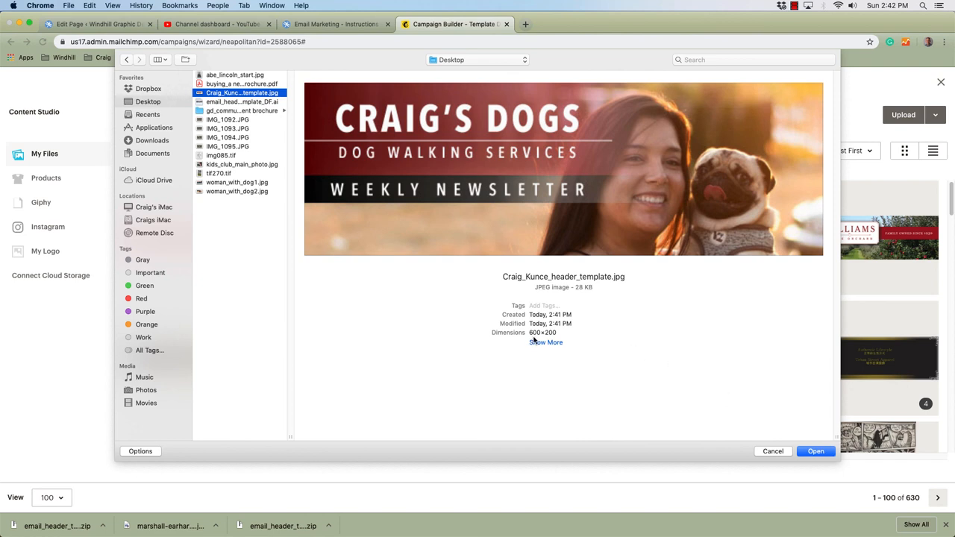
{"action": "mouse_move", "coordinate": [548, 340]}
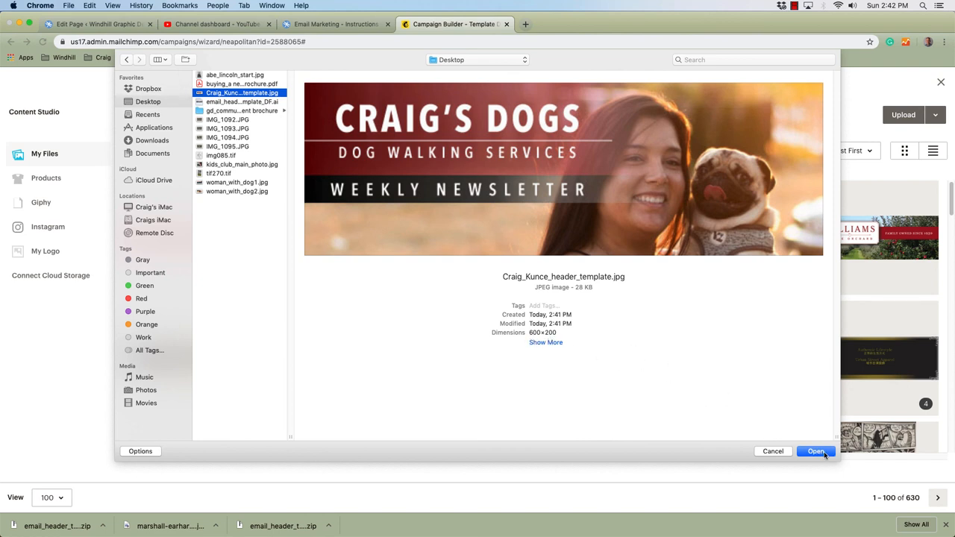
{"action": "left_click", "coordinate": [815, 451]}
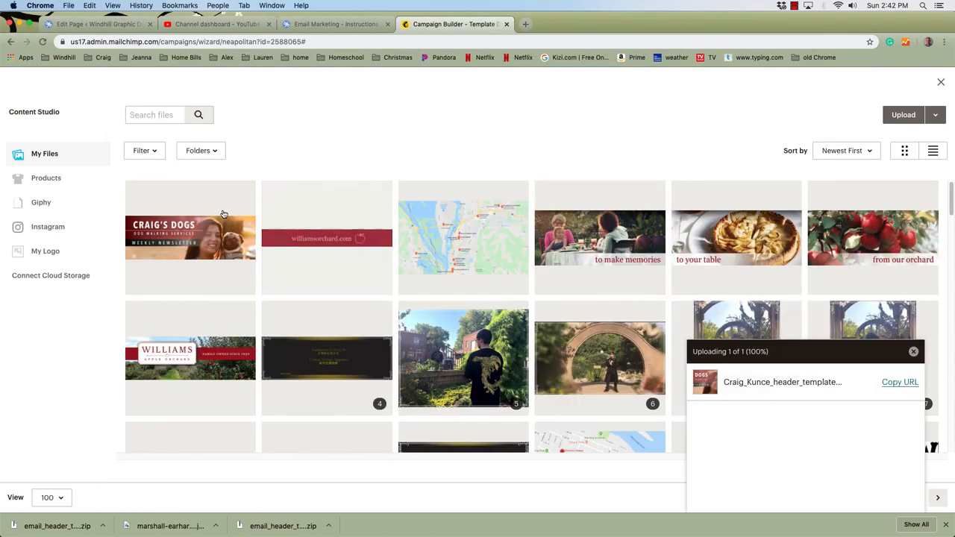
- Insert the uploaded CRAIG'S DOGS image into the header block and save and close
{"action": "left_click", "coordinate": [190, 237]}
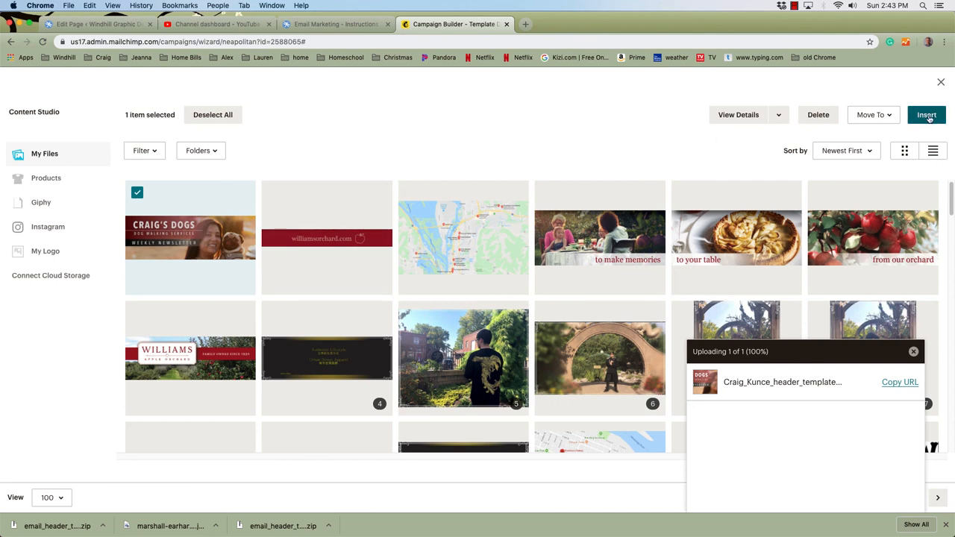
{"action": "left_click", "coordinate": [926, 114]}
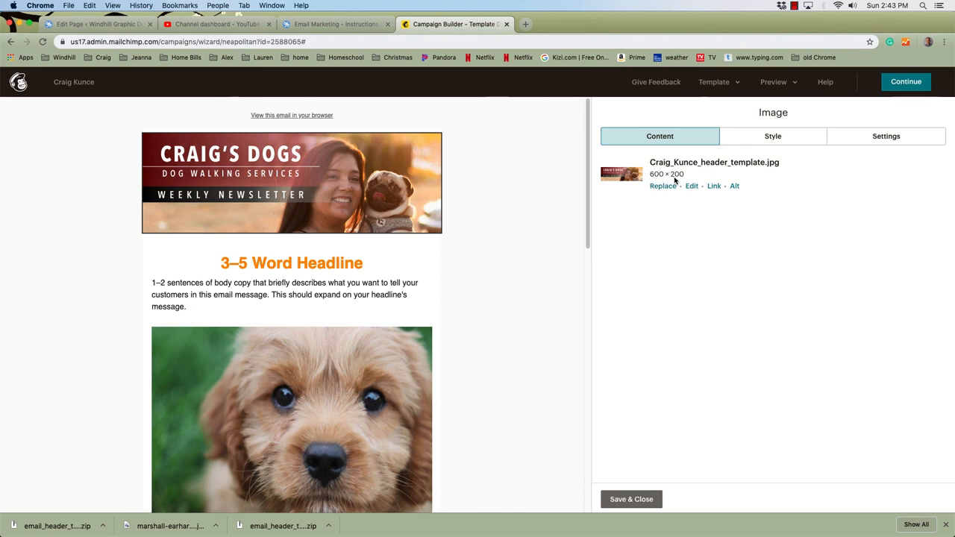
{"action": "mouse_move", "coordinate": [631, 498]}
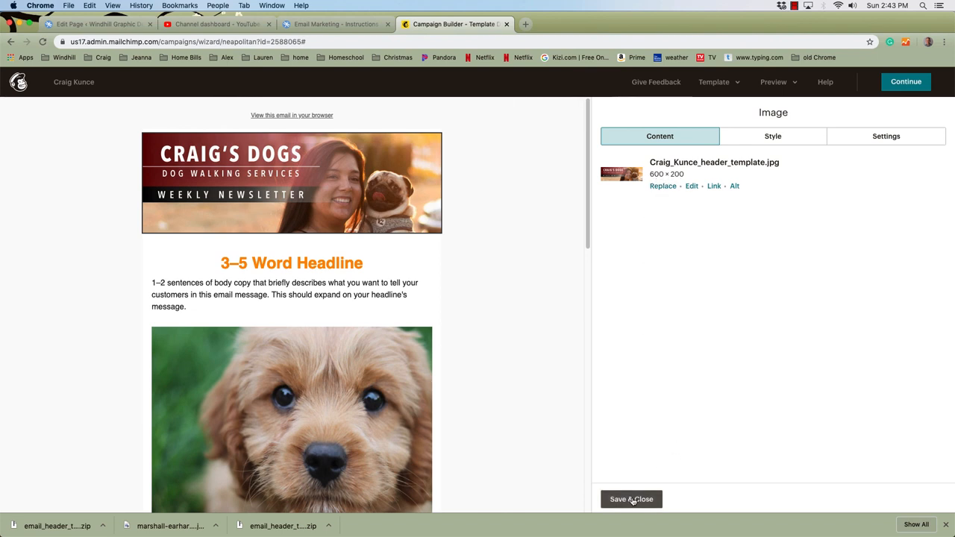
{"action": "left_click", "coordinate": [631, 498]}
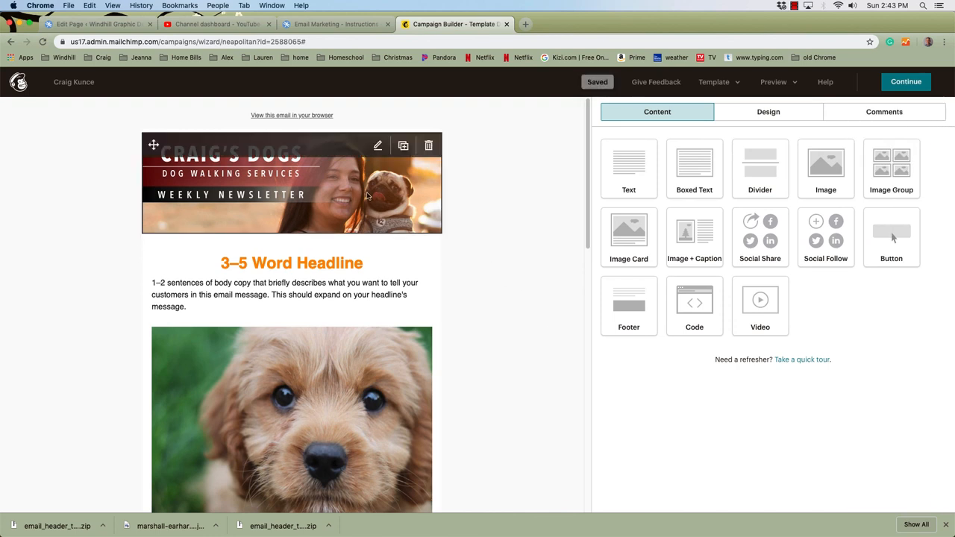